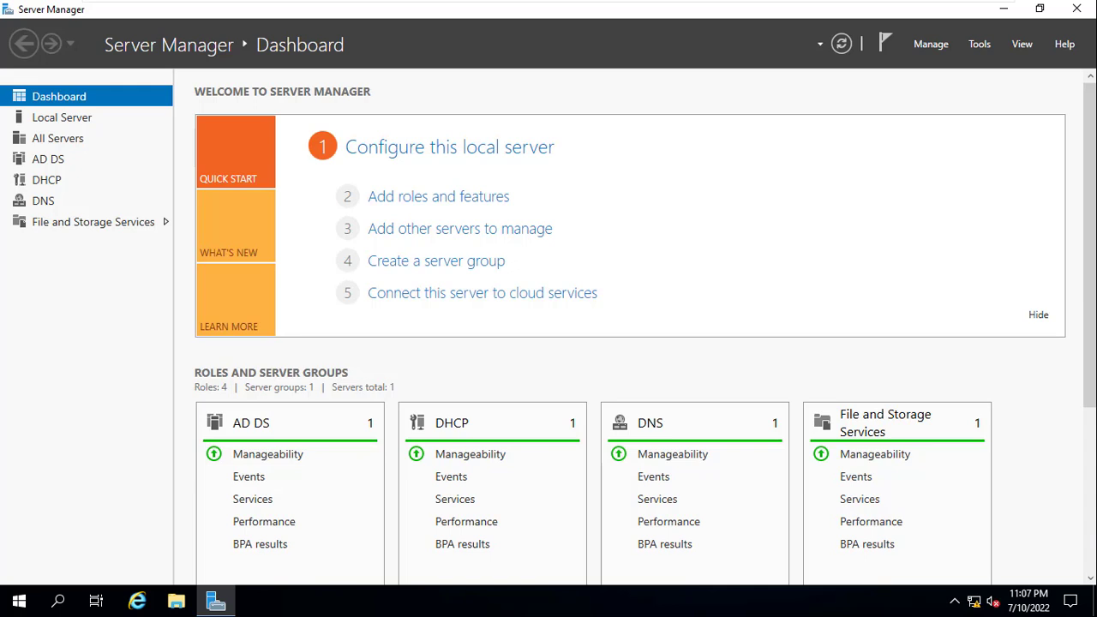
pyautogui.moveTo(980, 44)
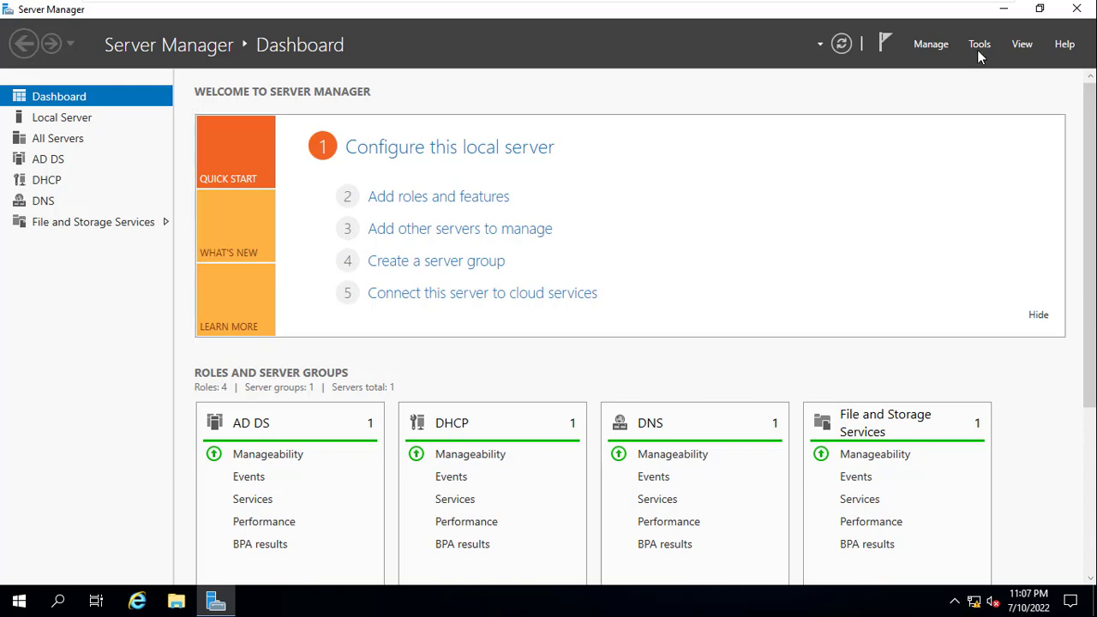
# Open Server Manager's Tools menu to list the administrative tools.
pyautogui.click(980, 43)
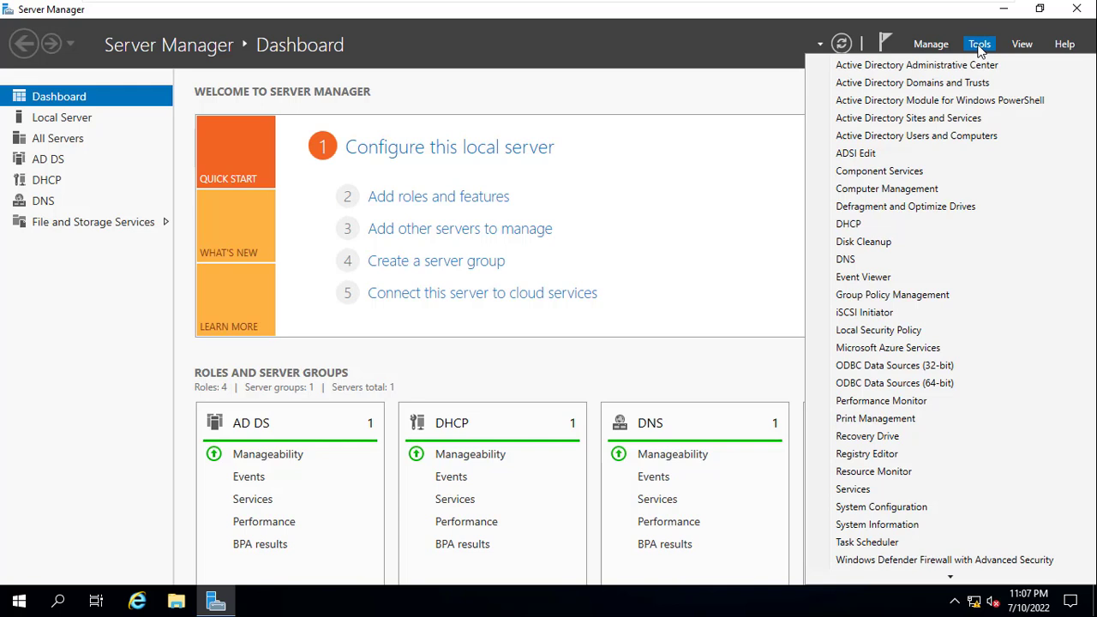
pyautogui.moveTo(977, 68)
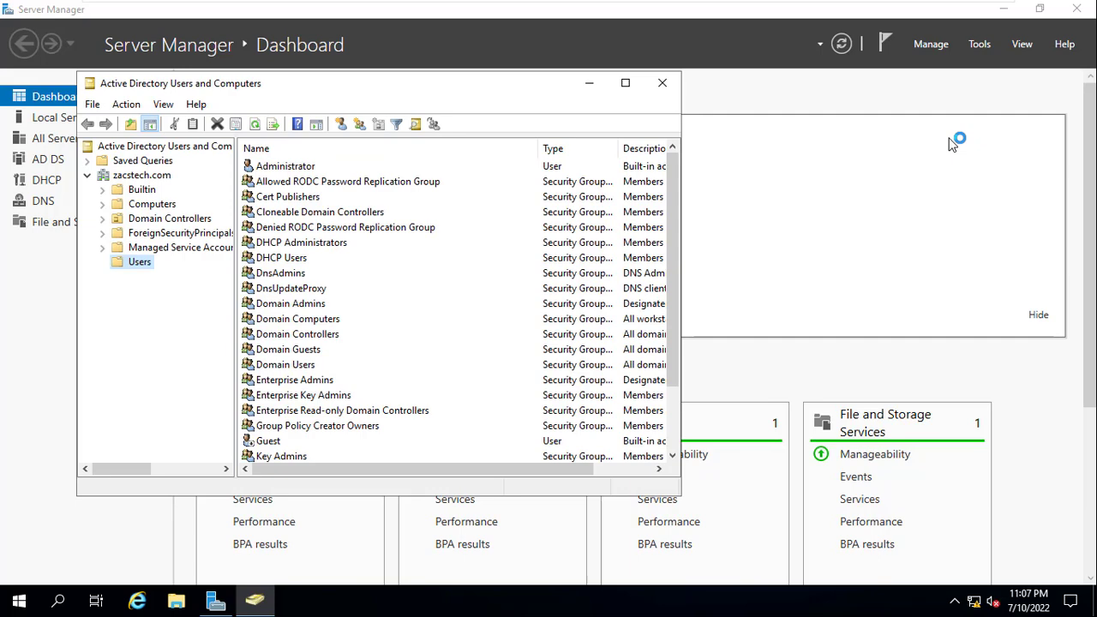
pyautogui.moveTo(626, 88)
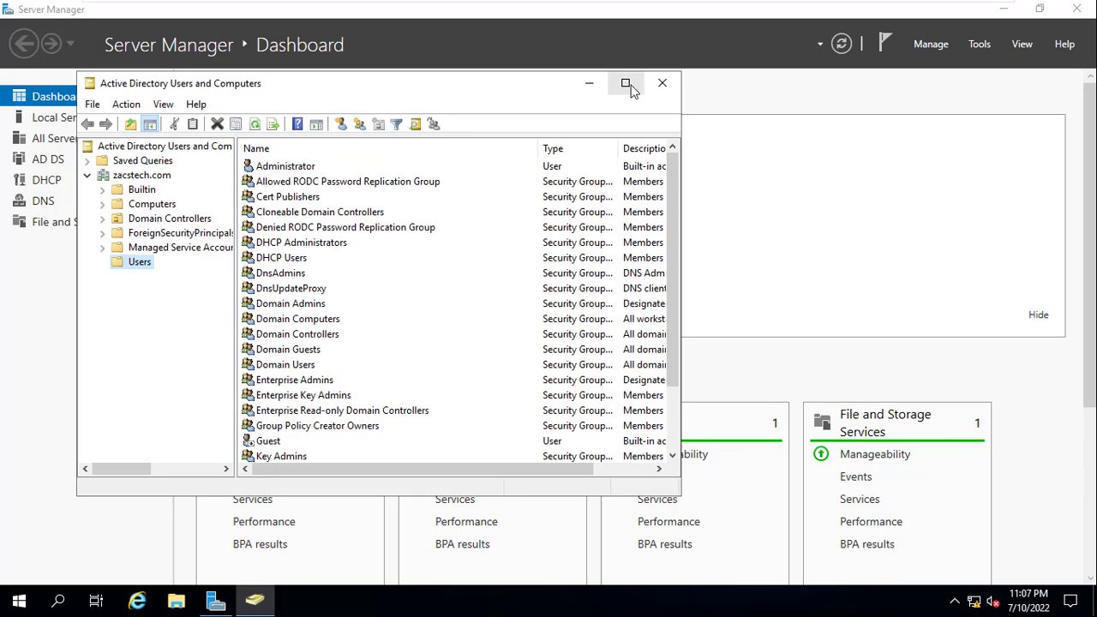
# Maximize the Active Directory Users and Computers window.
pyautogui.click(627, 84)
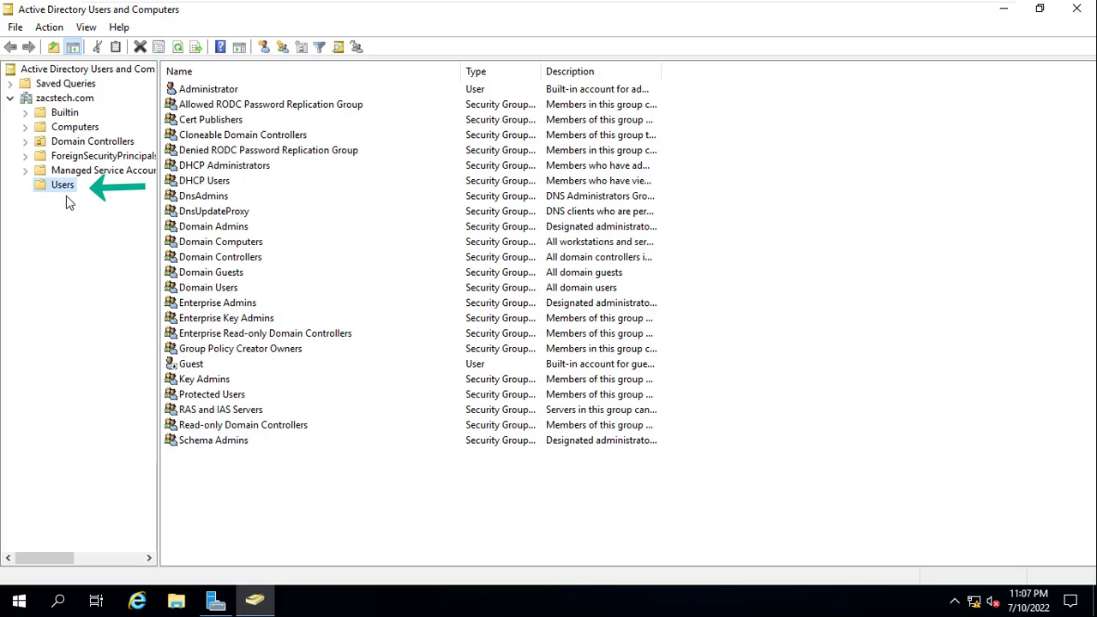
pyautogui.moveTo(64, 186)
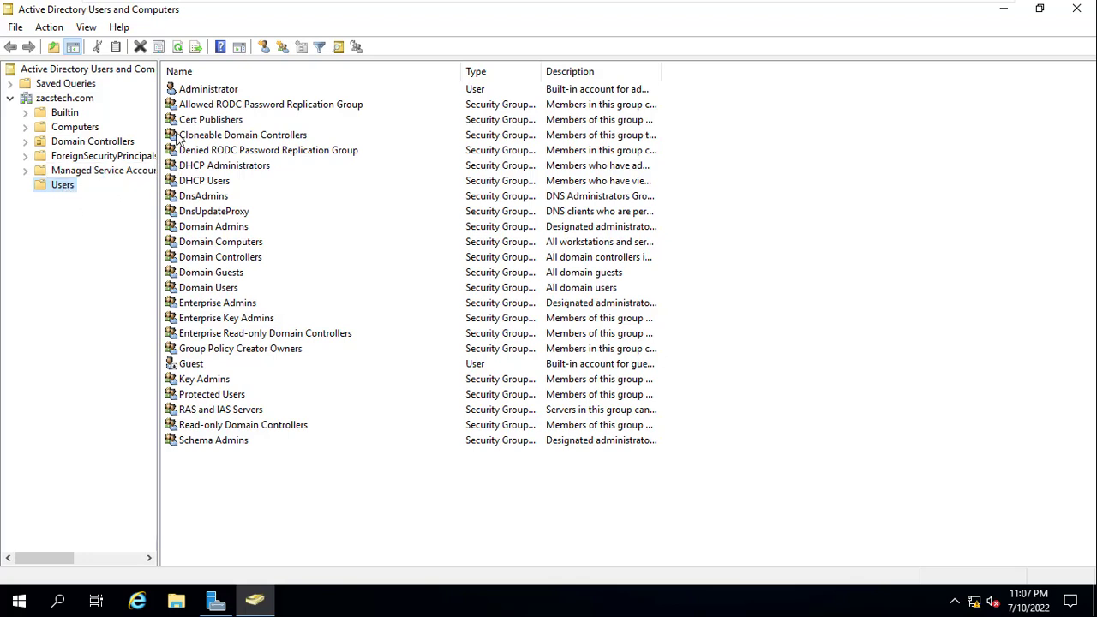
pyautogui.moveTo(361, 257)
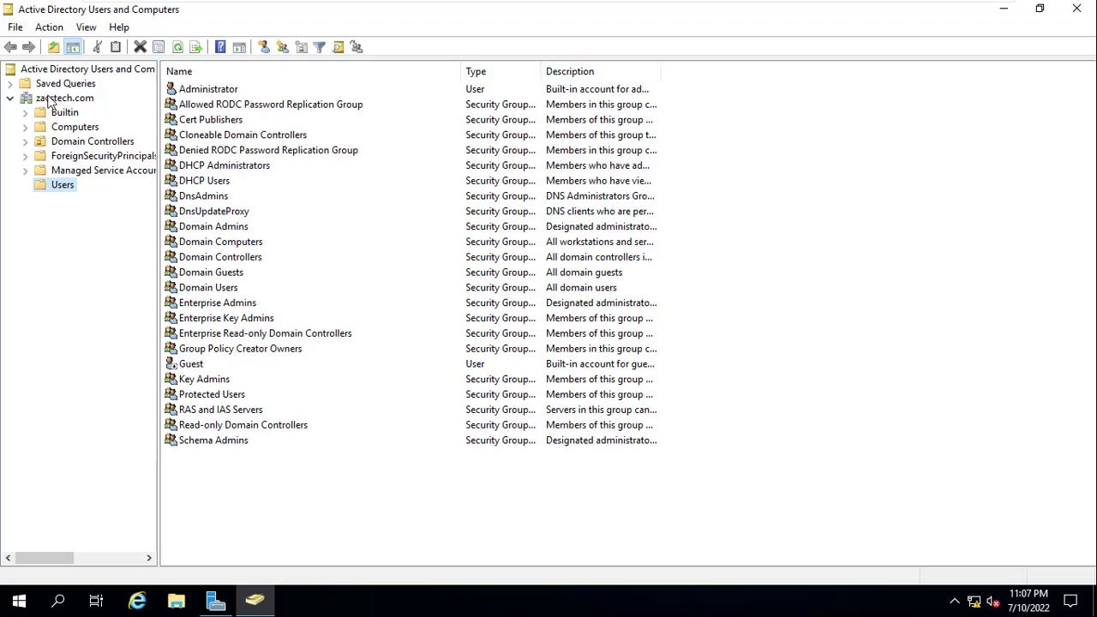
# Bring up the context menu for the zacstech.com domain.
pyautogui.rightClick(47, 98)
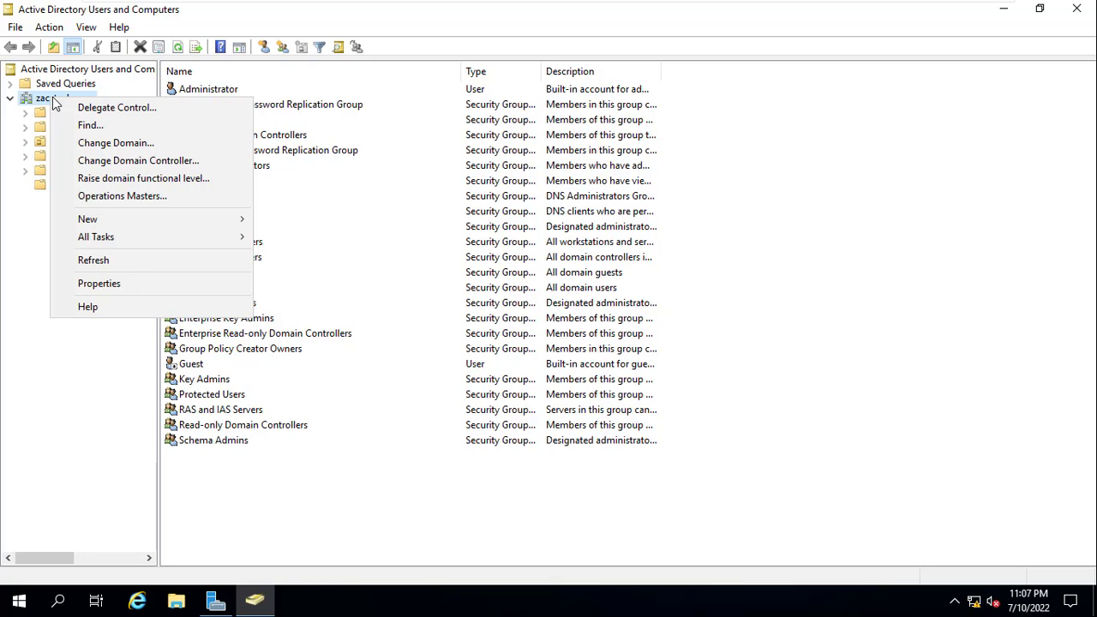
pyautogui.moveTo(157, 220)
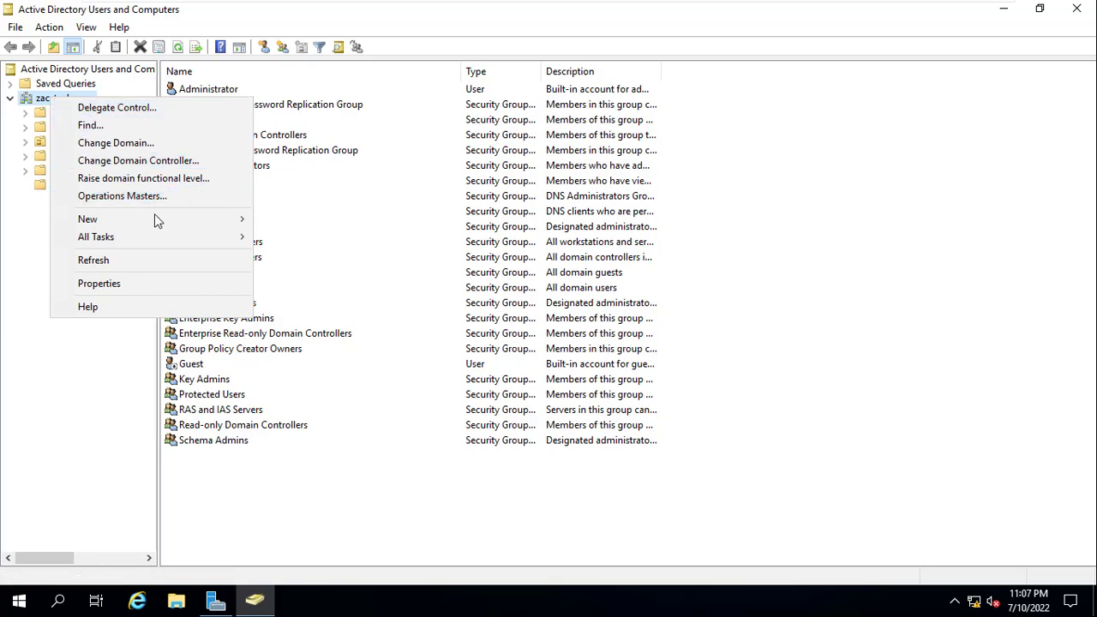
pyautogui.moveTo(156, 219)
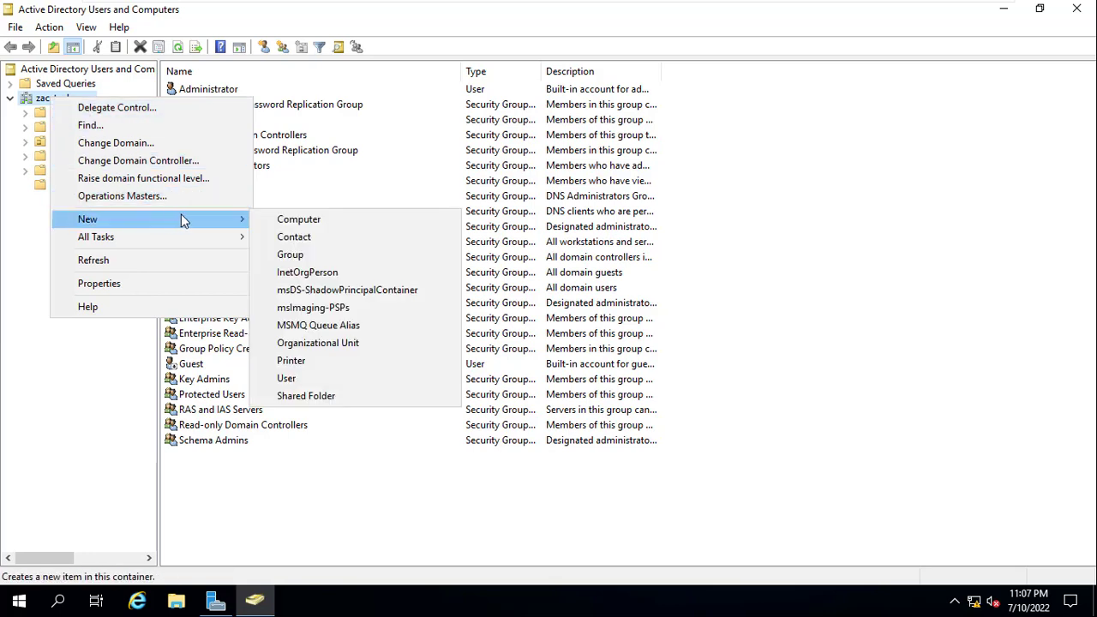
pyautogui.moveTo(299, 219)
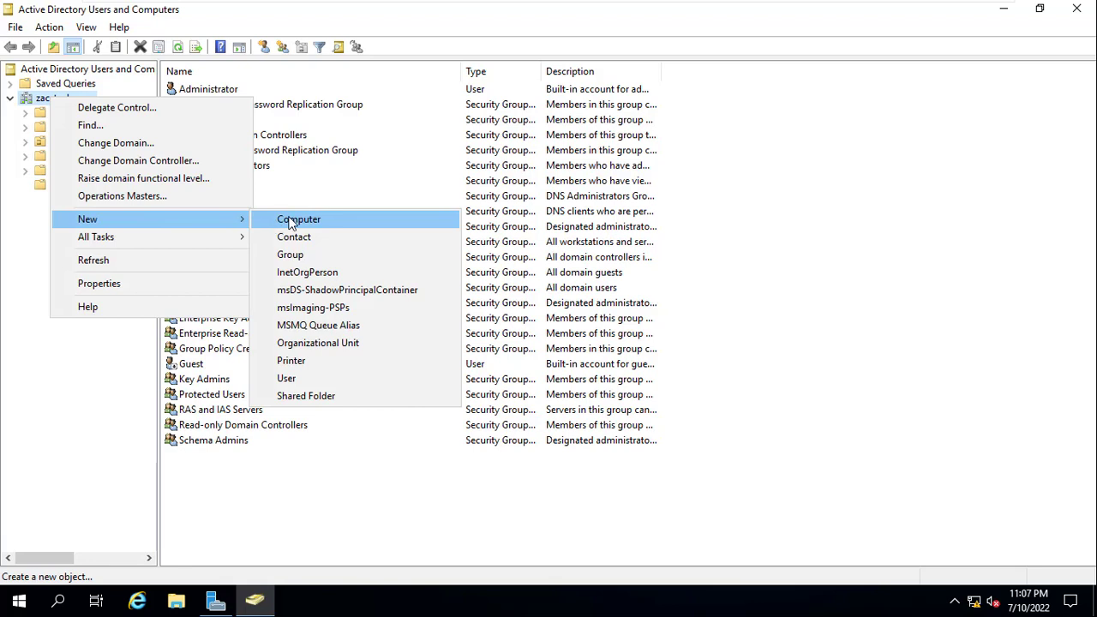
pyautogui.moveTo(294, 240)
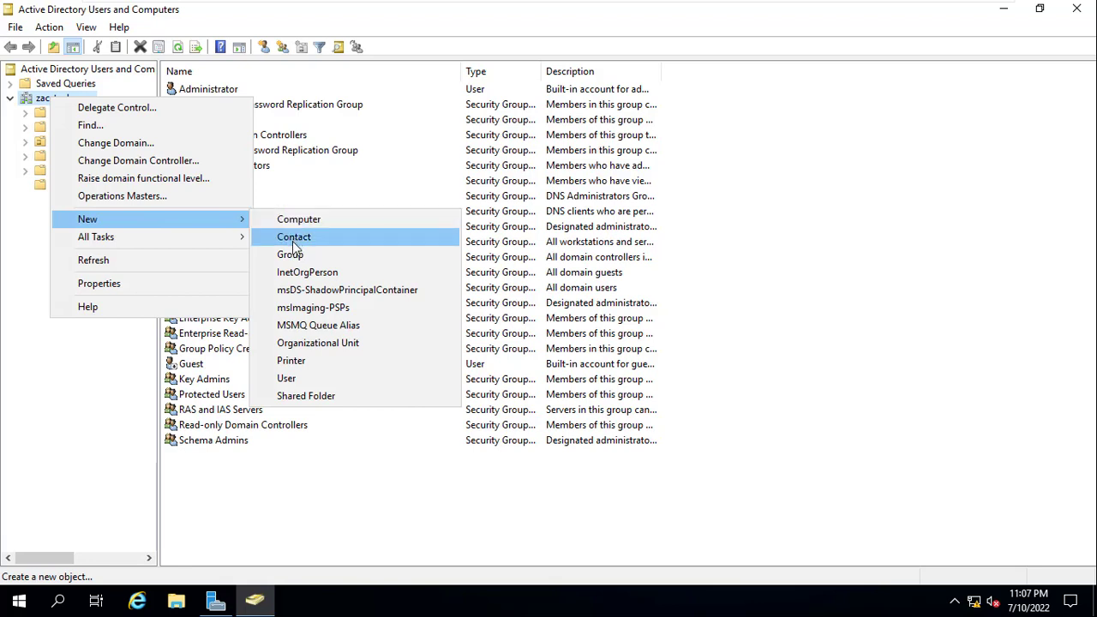
pyautogui.moveTo(298, 270)
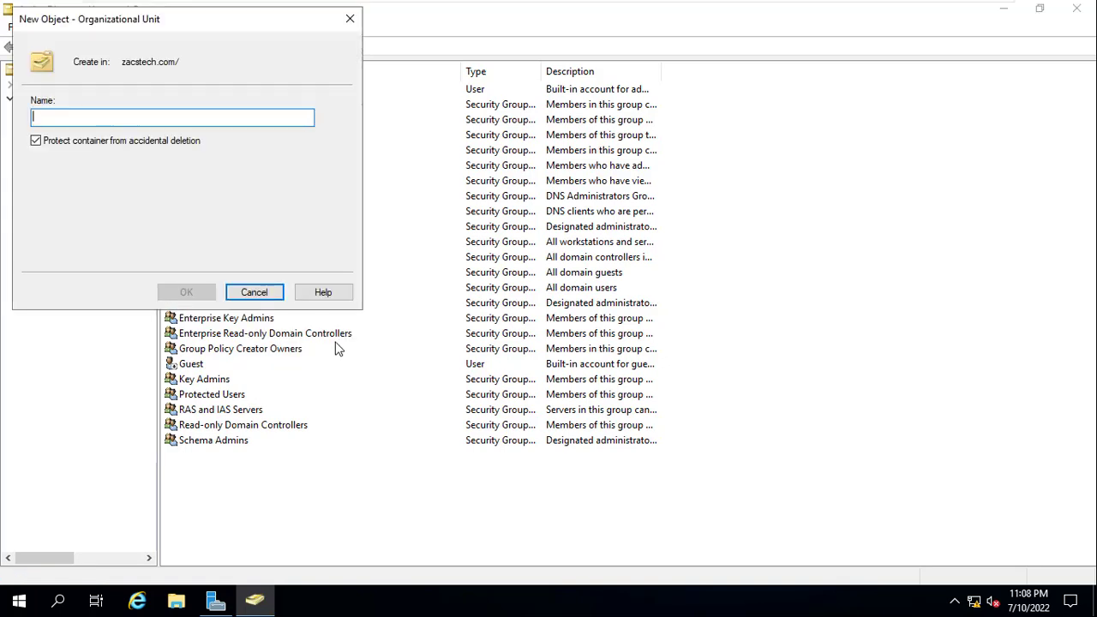
# Name the new organizational unit 'Procurement Users' and confirm it.
pyautogui.write('P')
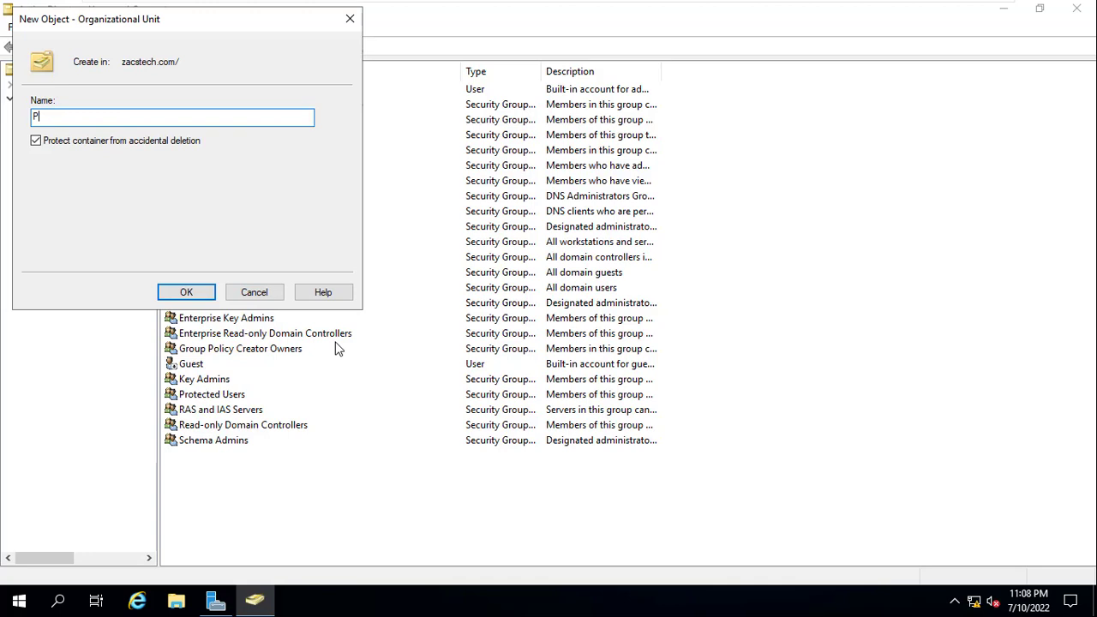
pyautogui.write('rocurement')
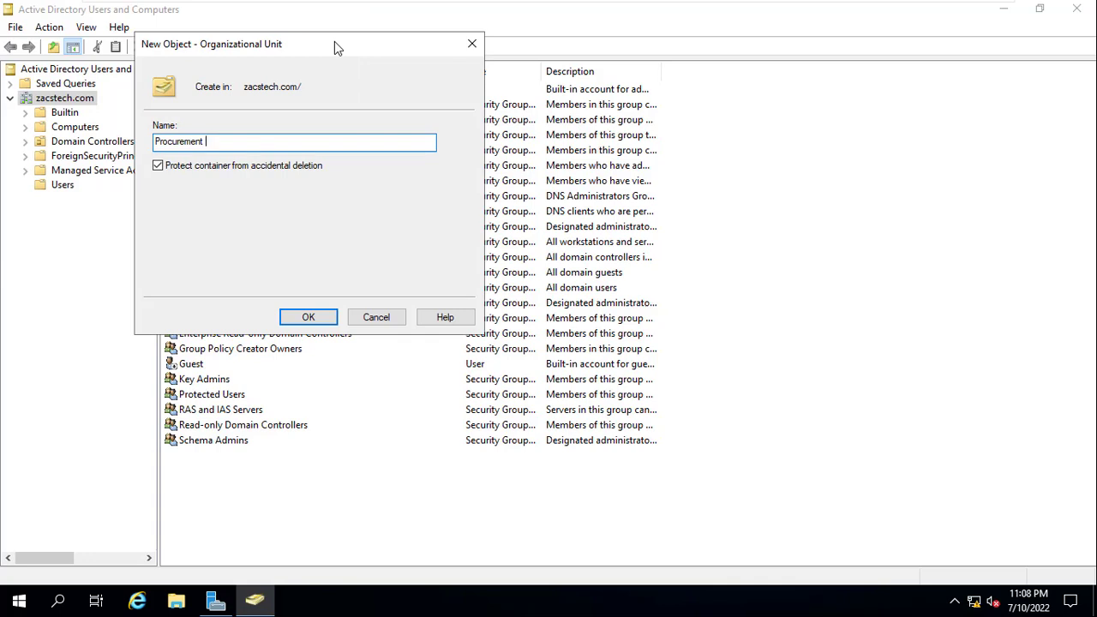
pyautogui.write('Users')
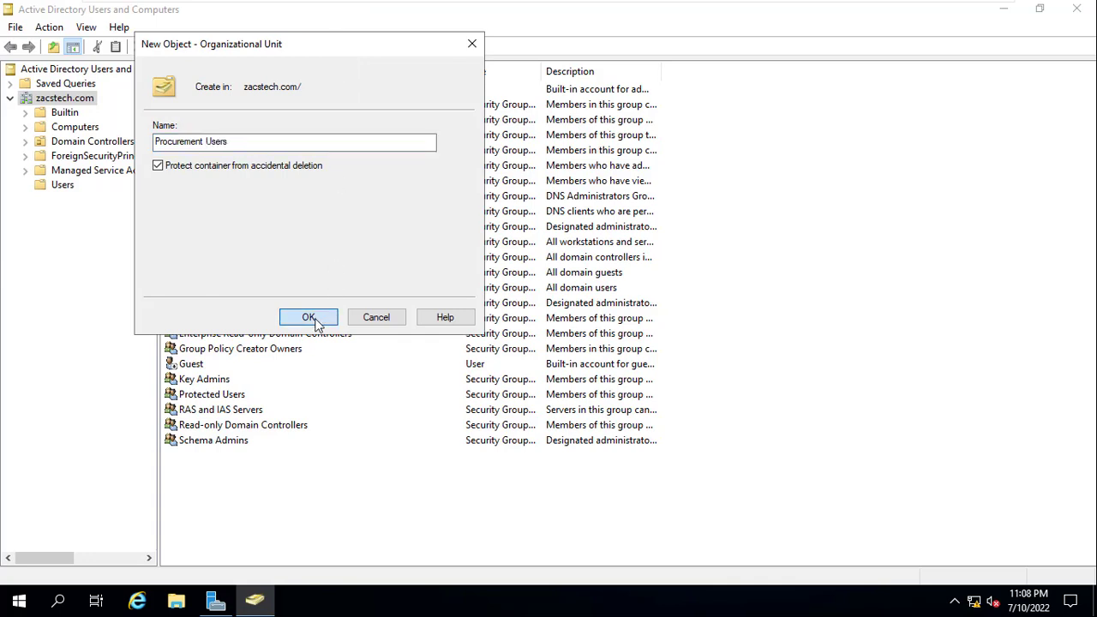
pyautogui.click(309, 317)
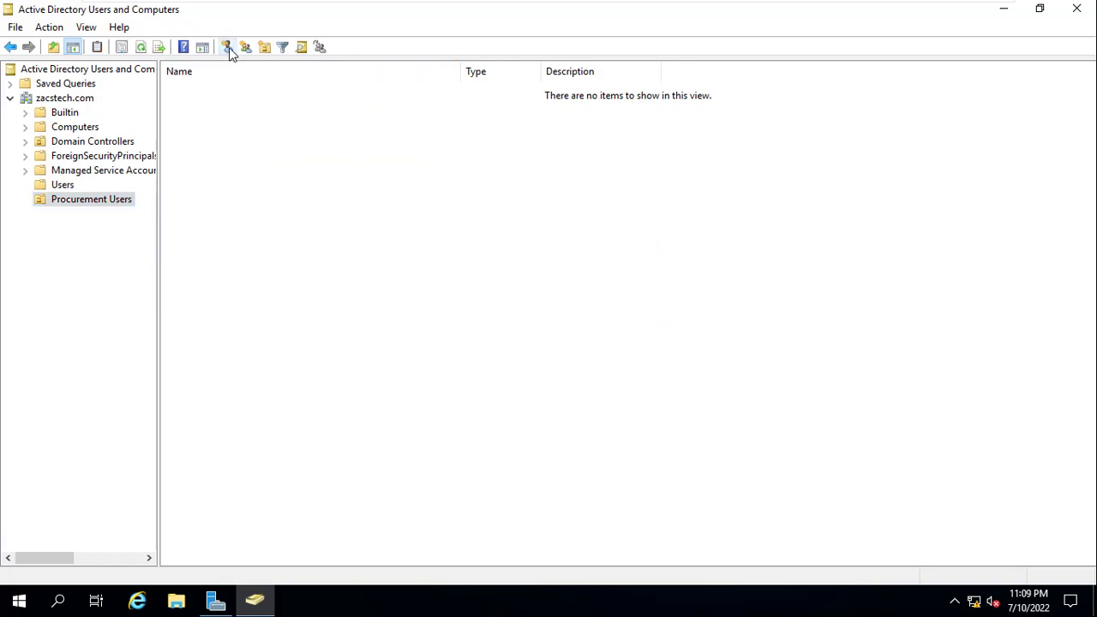
pyautogui.click(225, 47)
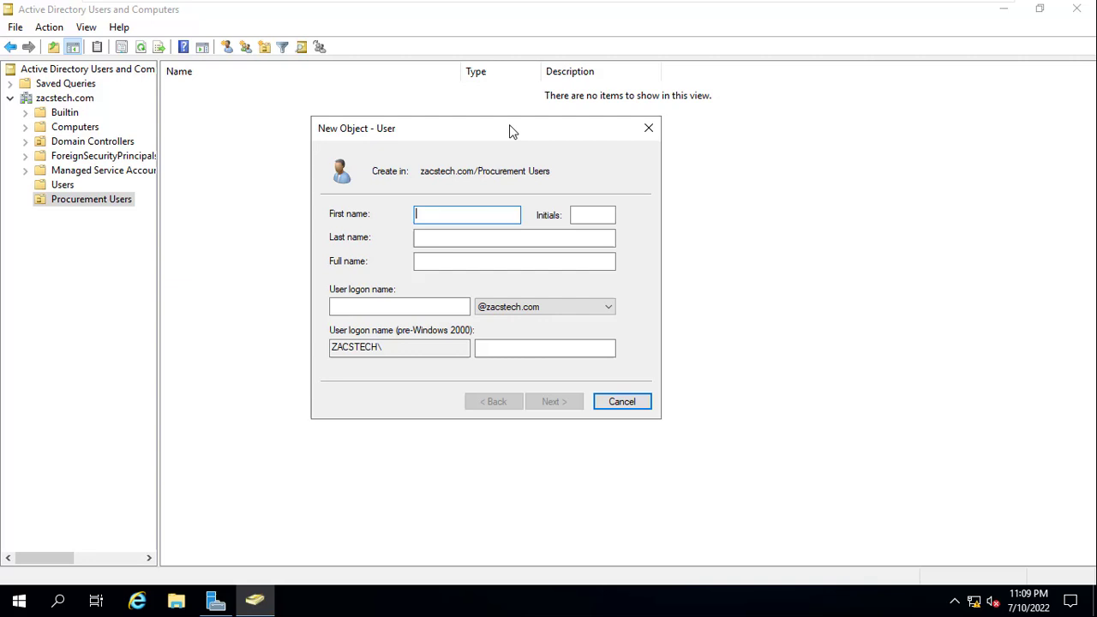
pyautogui.write('Zack')
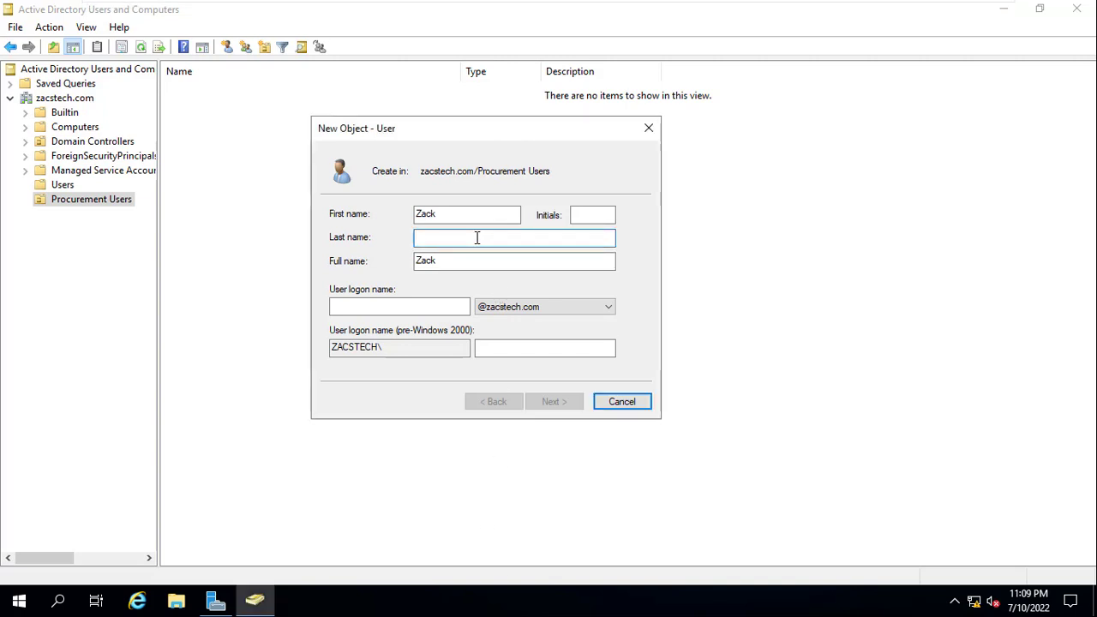
pyautogui.write('Zim')
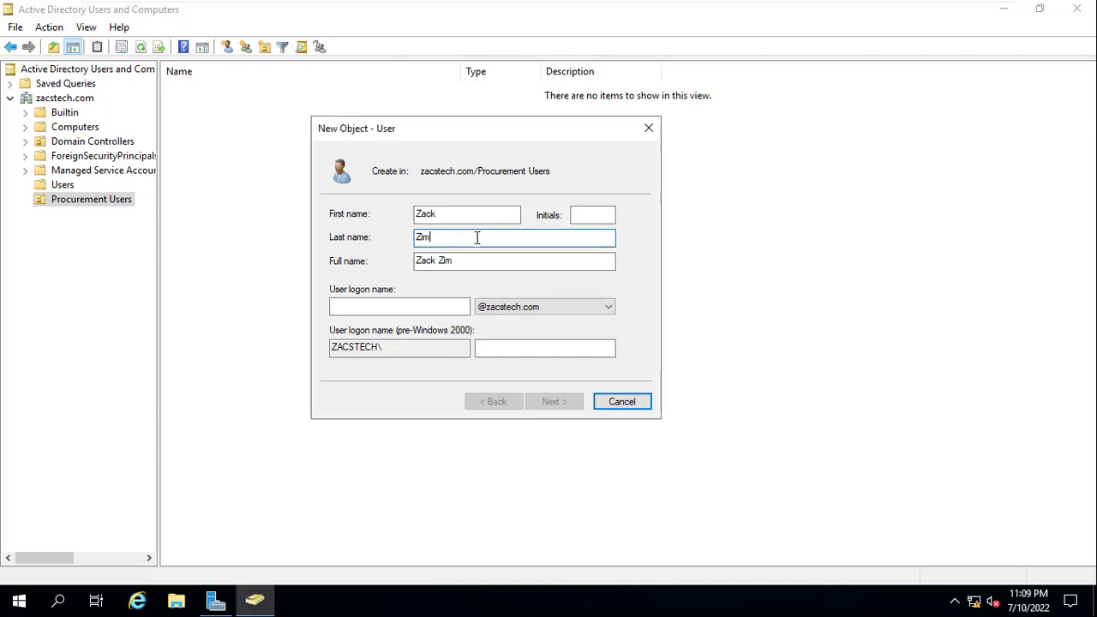
pyautogui.write('ba')
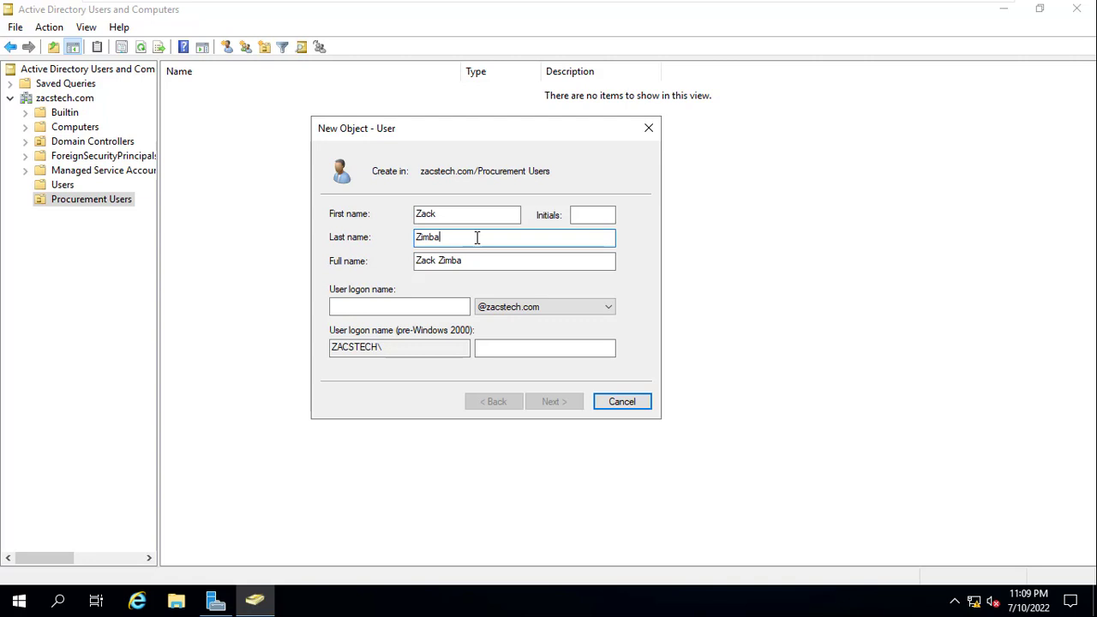
pyautogui.click(400, 306)
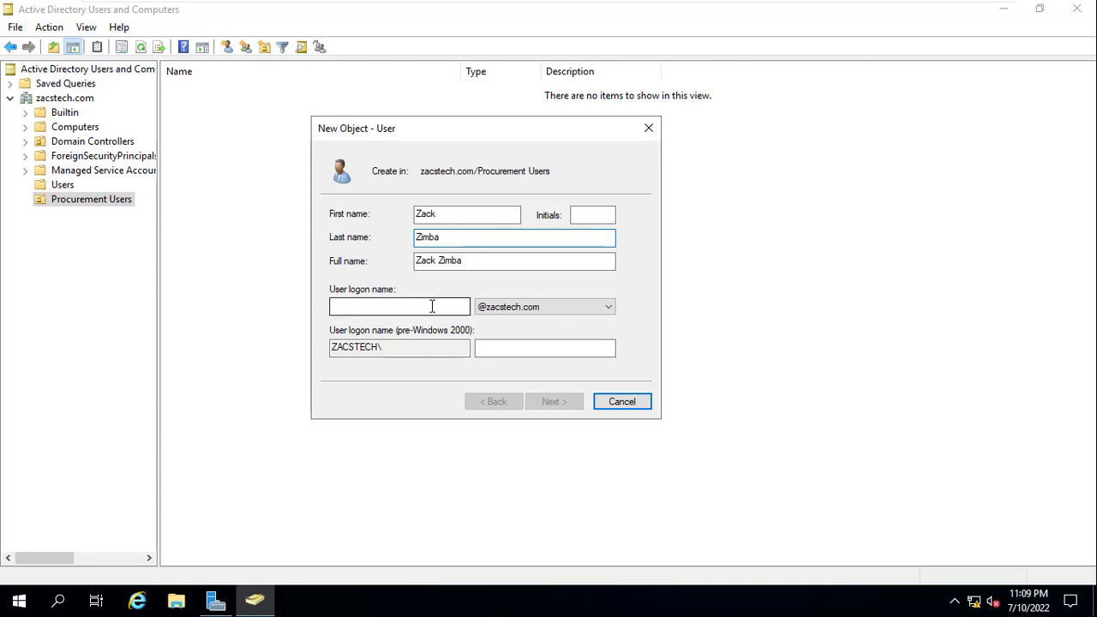
# Set the user logon name to 'zack' and advance to the password page.
pyautogui.click(430, 307)
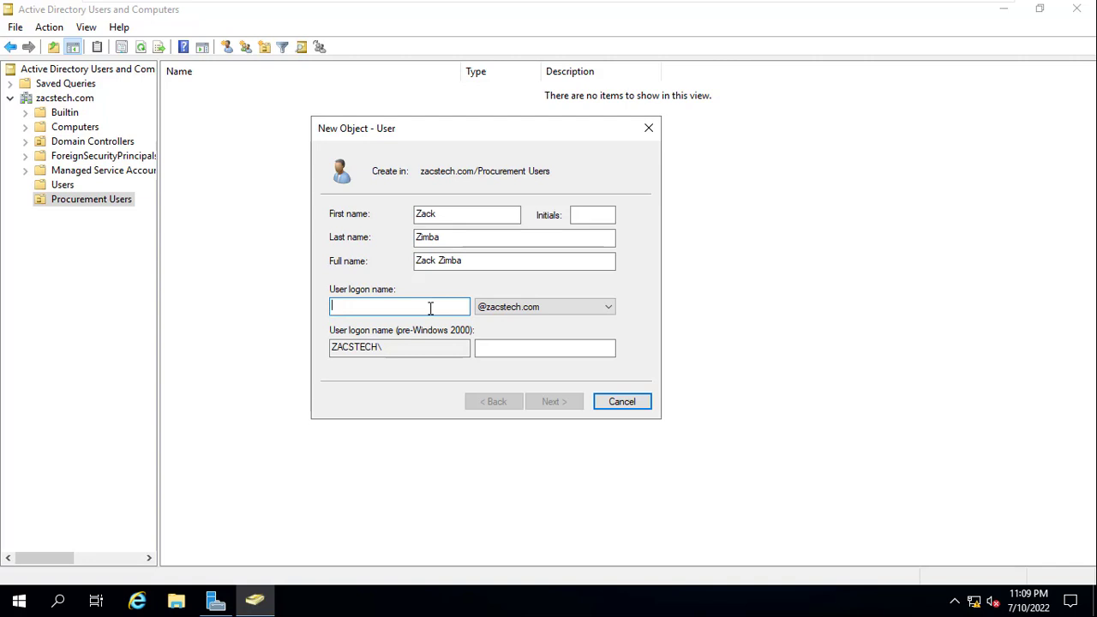
pyautogui.write('zac')
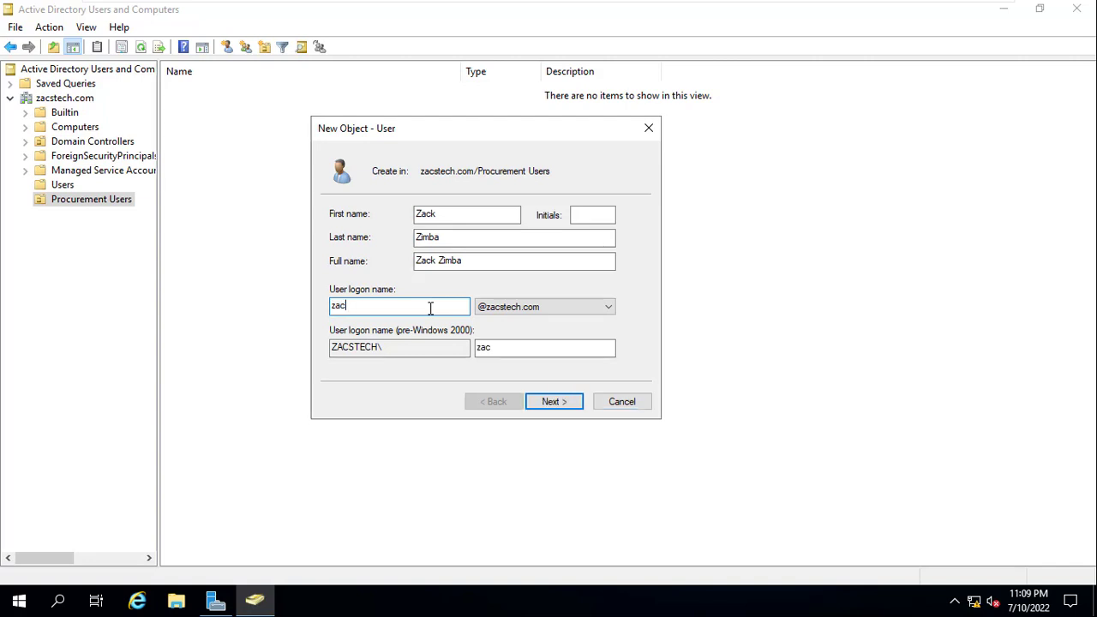
pyautogui.write('k')
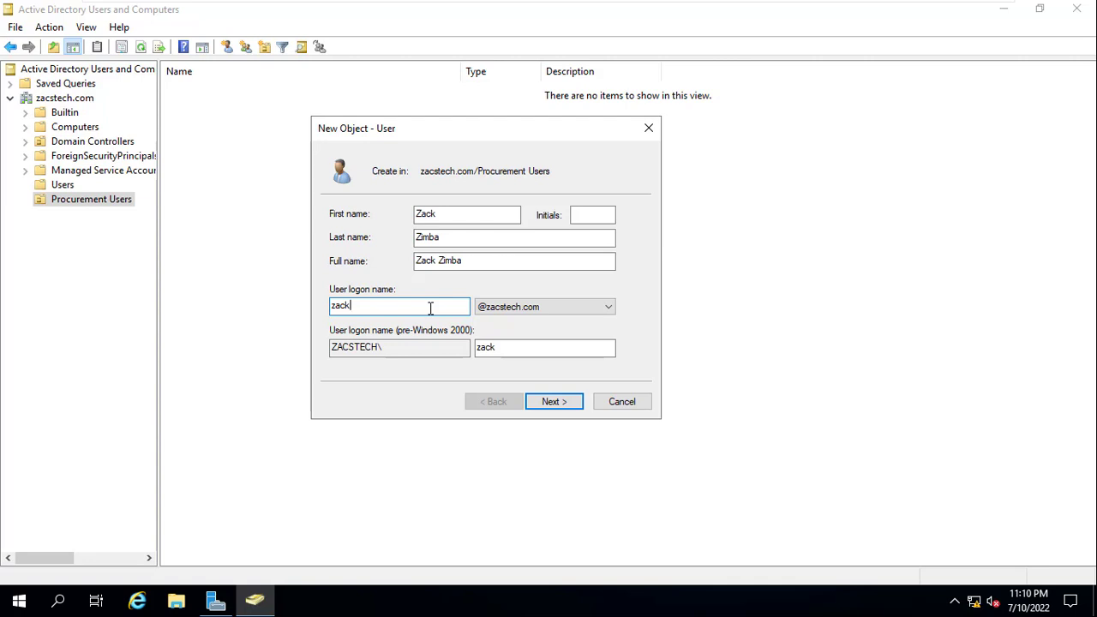
pyautogui.click(554, 401)
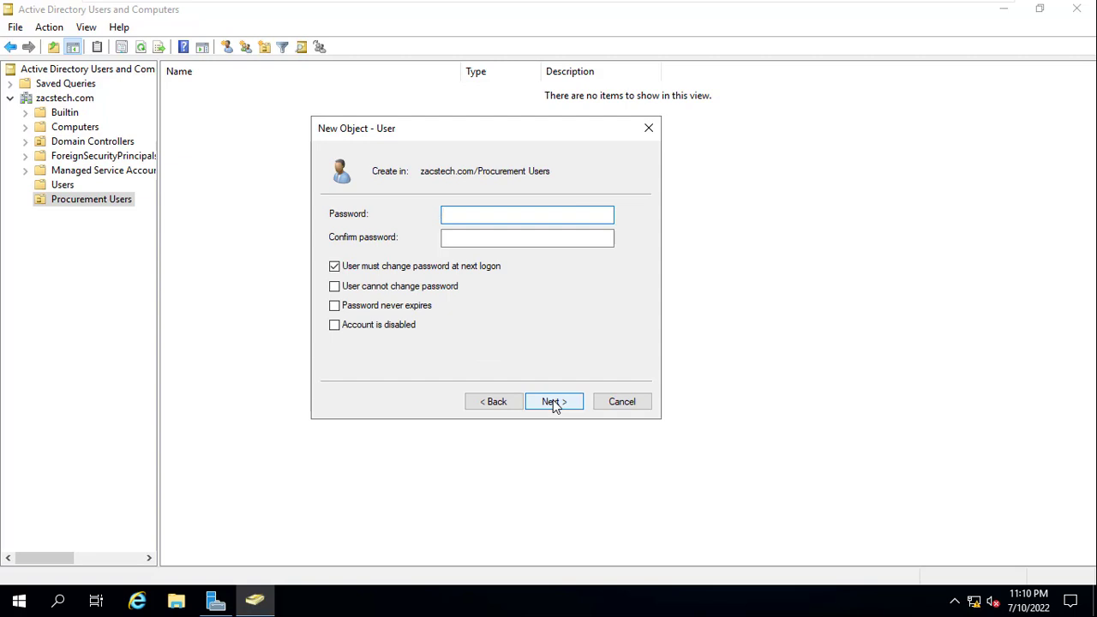
pyautogui.click(527, 214)
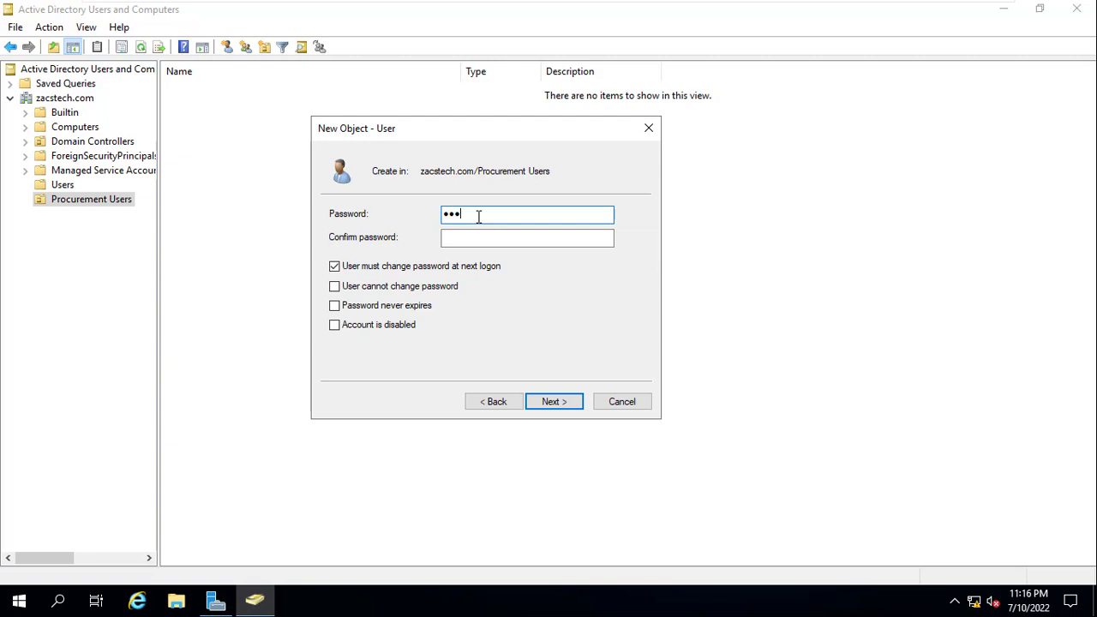
pyautogui.write('••')
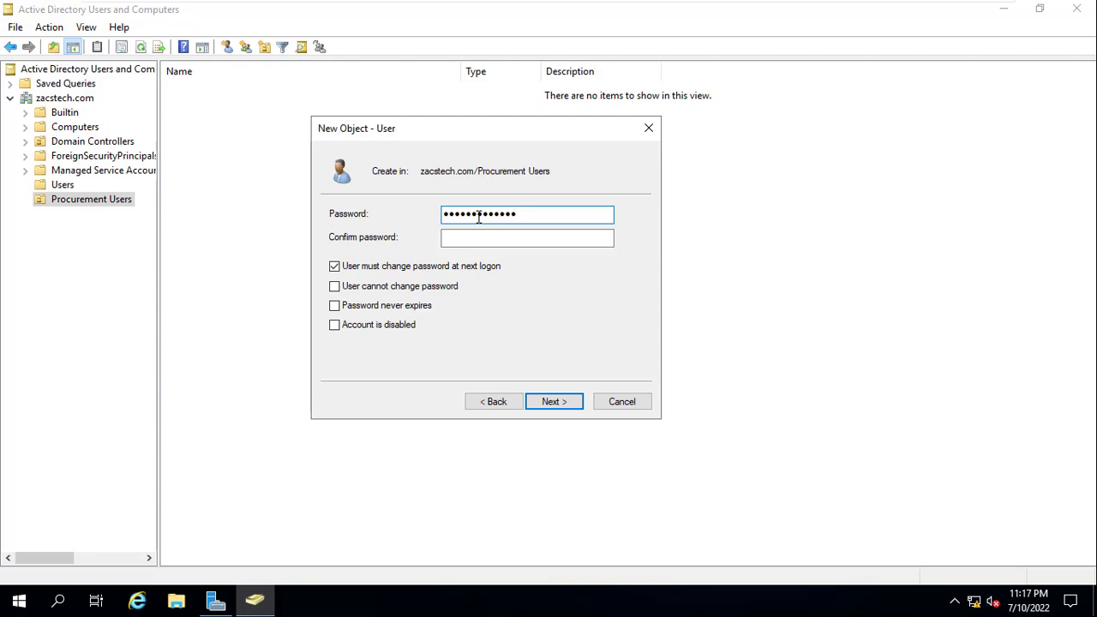
pyautogui.click(526, 237)
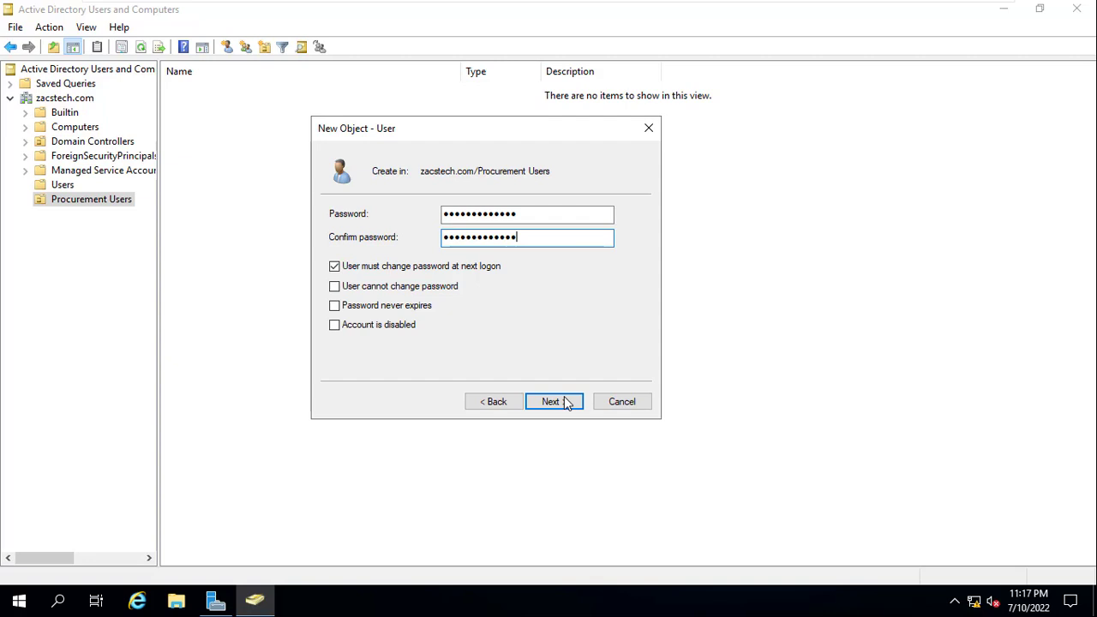
pyautogui.click(553, 401)
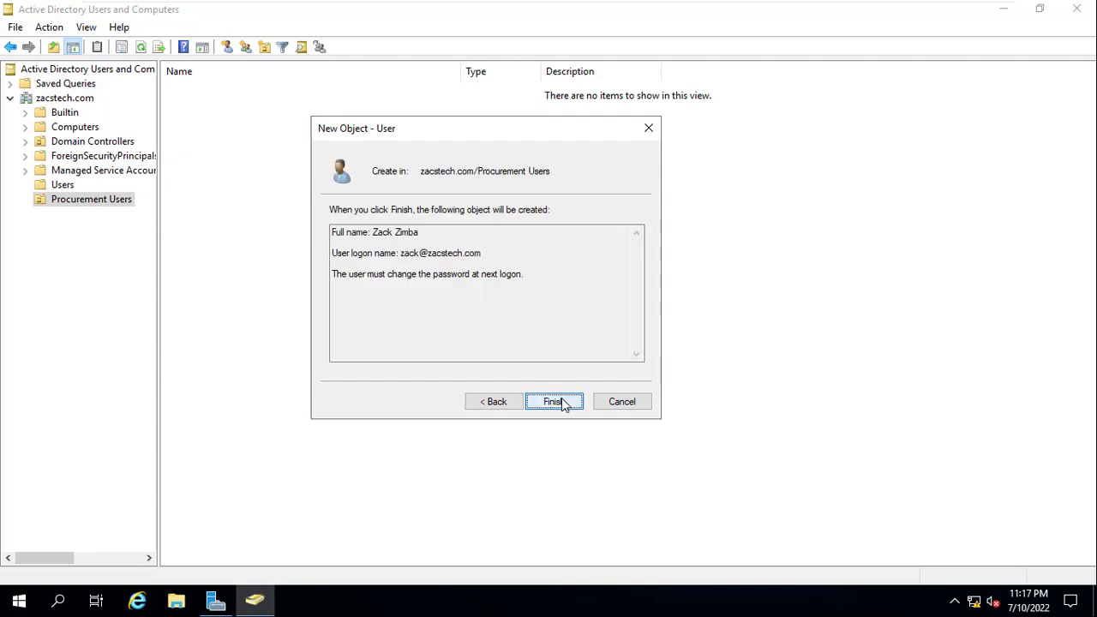
pyautogui.click(554, 401)
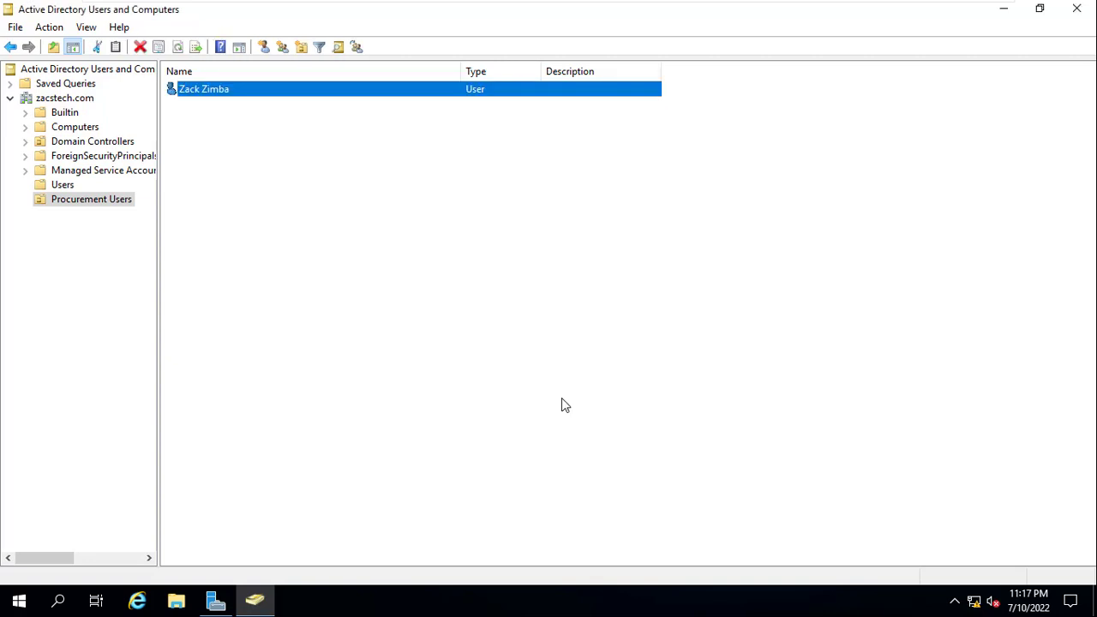
pyautogui.rightClick(206, 89)
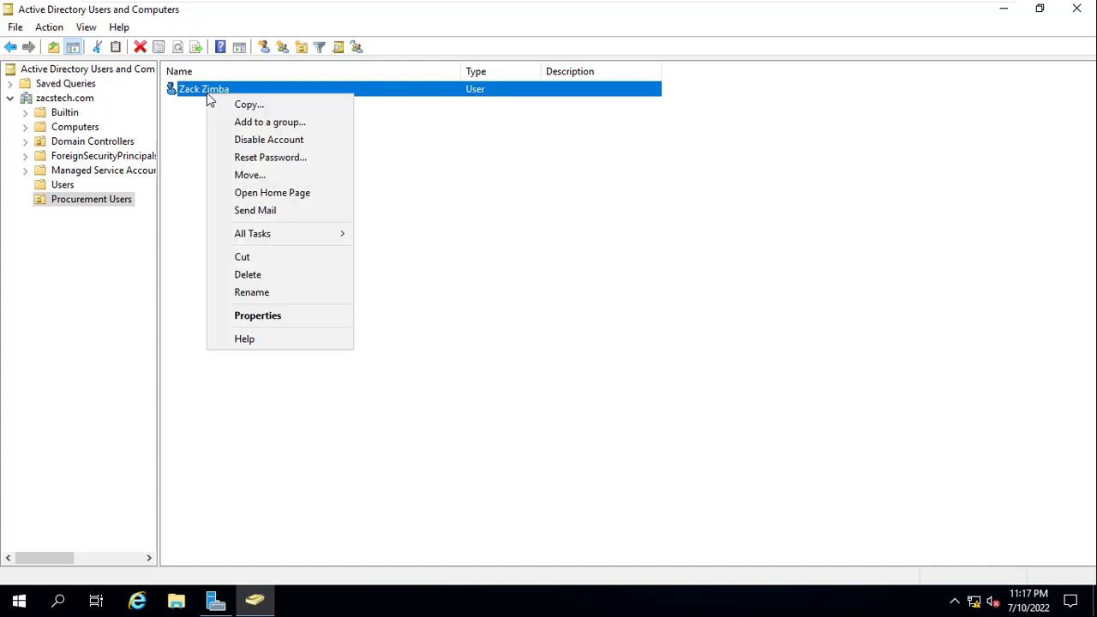
pyautogui.moveTo(278, 315)
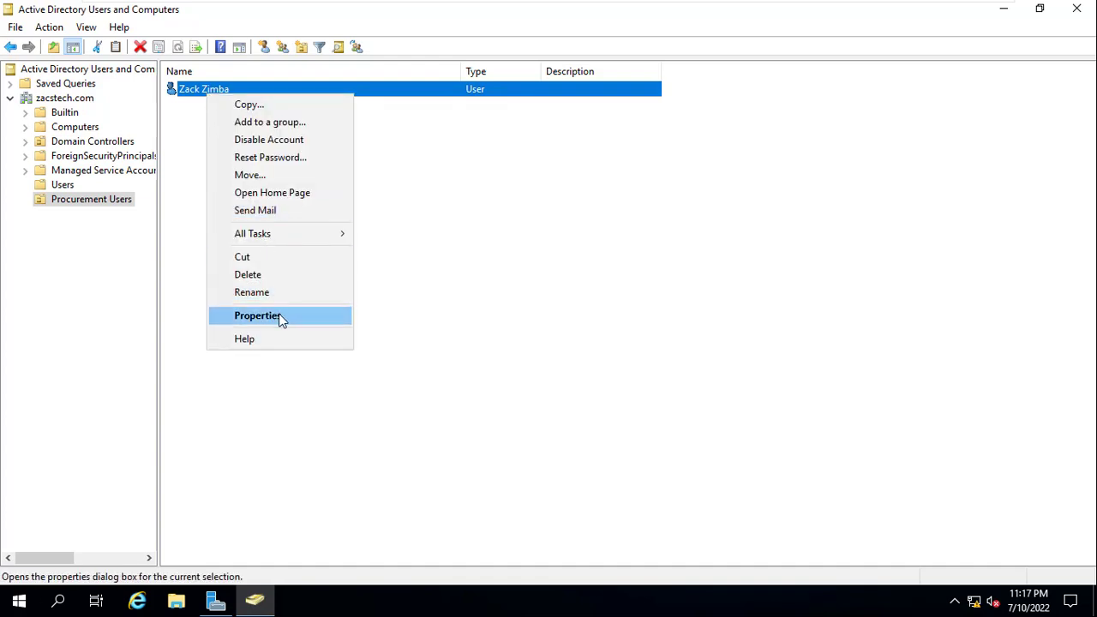
pyautogui.click(257, 316)
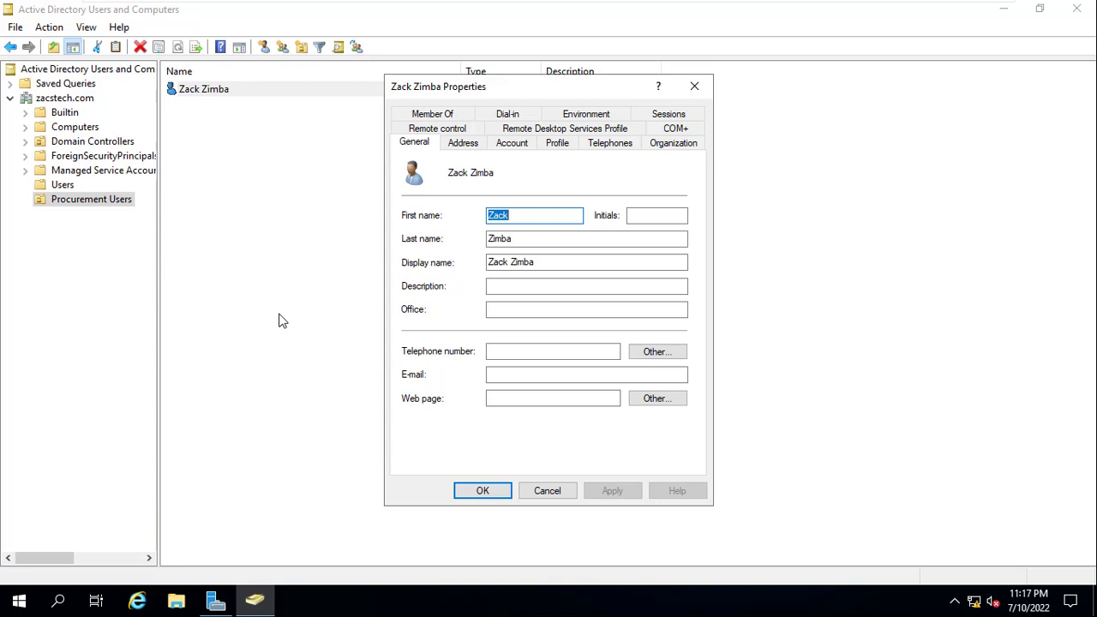
pyautogui.moveTo(477, 137)
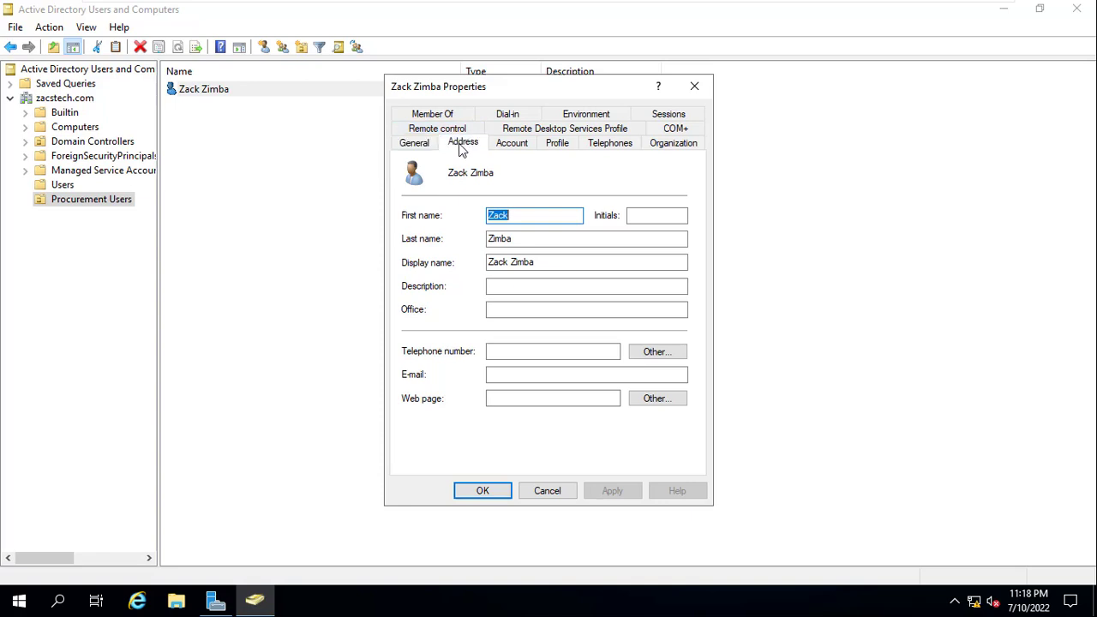
pyautogui.click(463, 142)
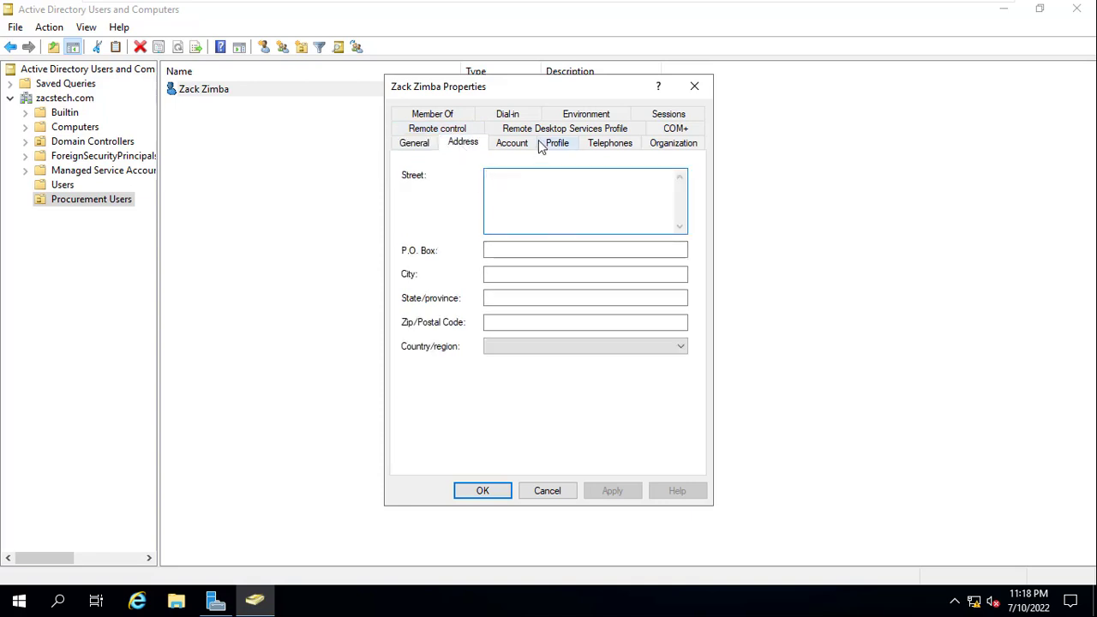
pyautogui.click(512, 143)
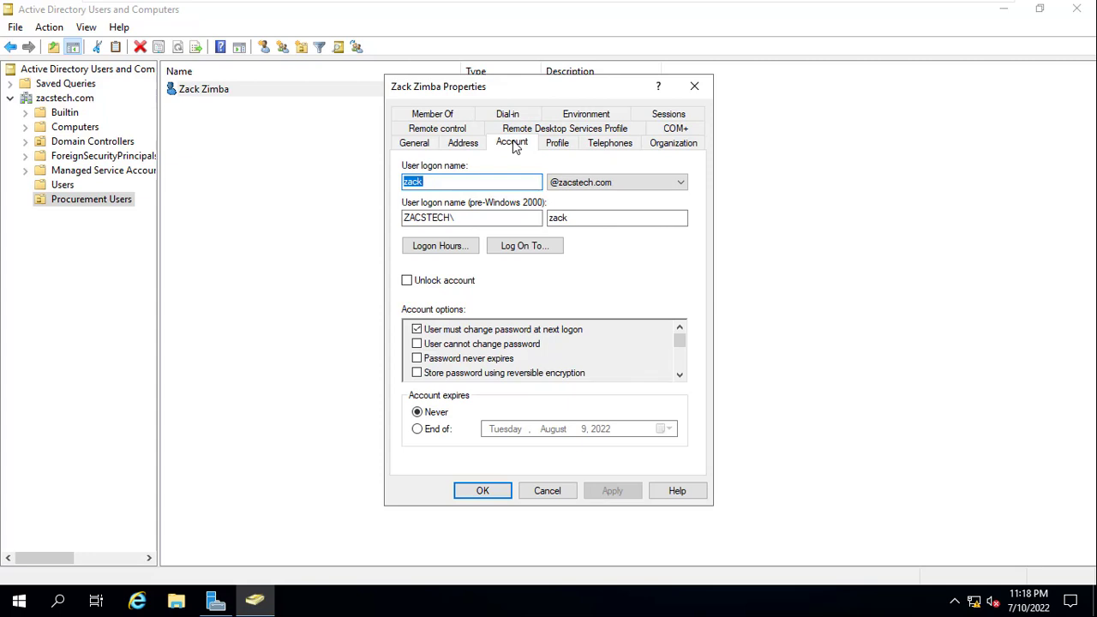
pyautogui.moveTo(486, 432)
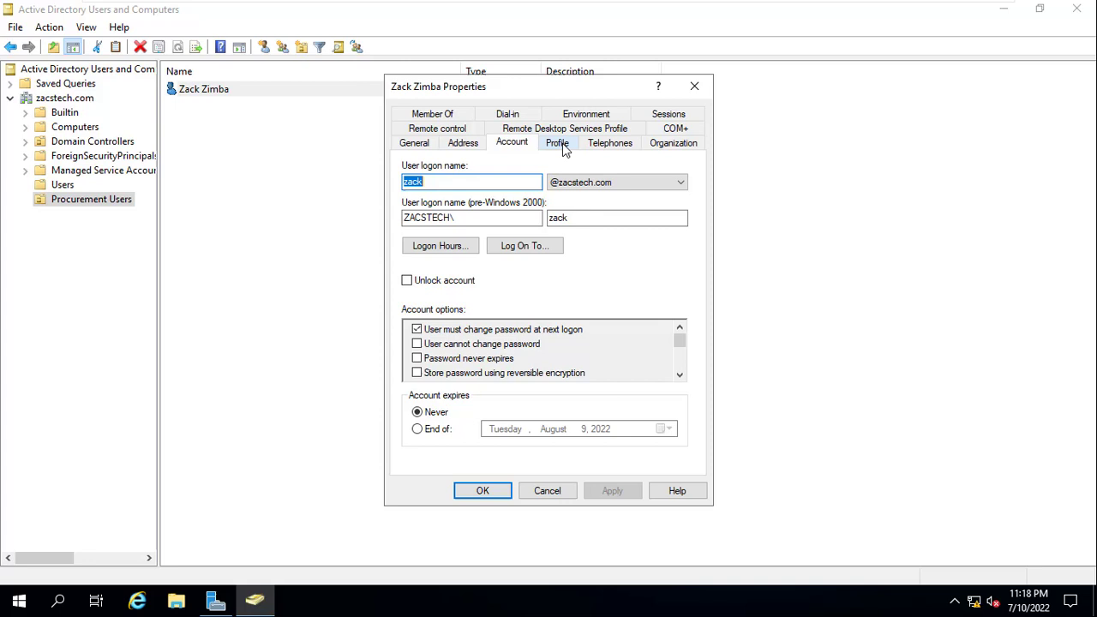
pyautogui.click(559, 142)
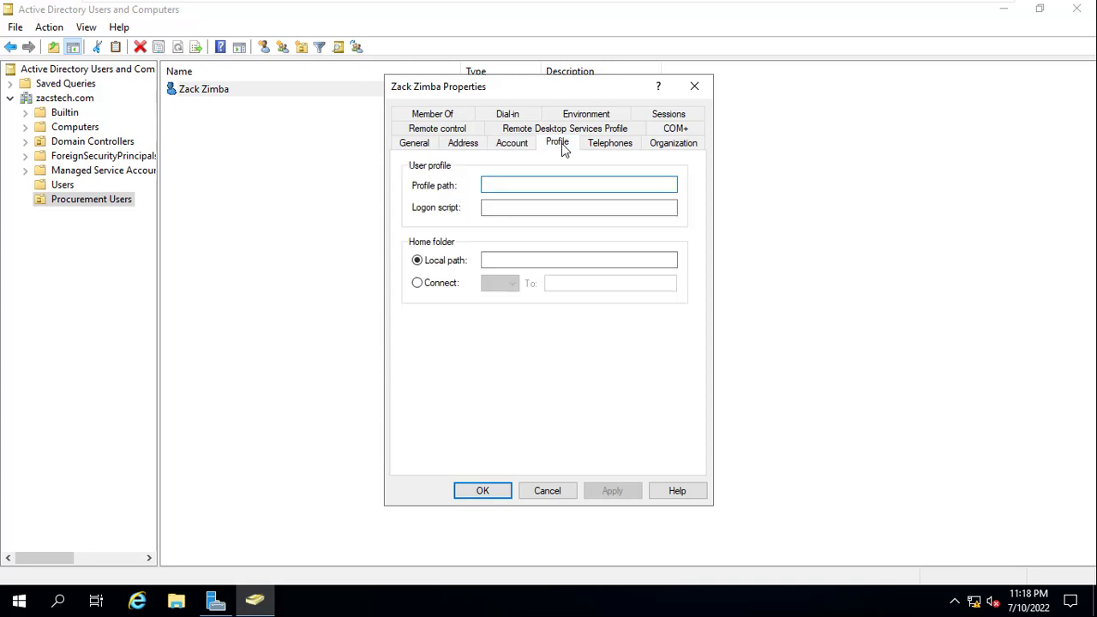
pyautogui.click(612, 143)
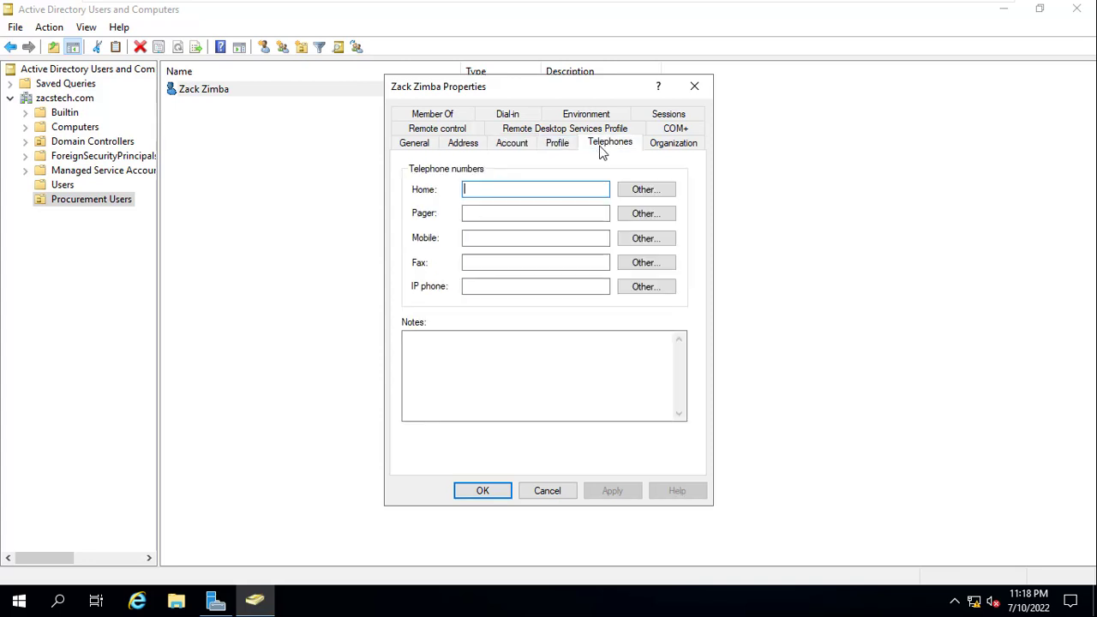
pyautogui.click(672, 142)
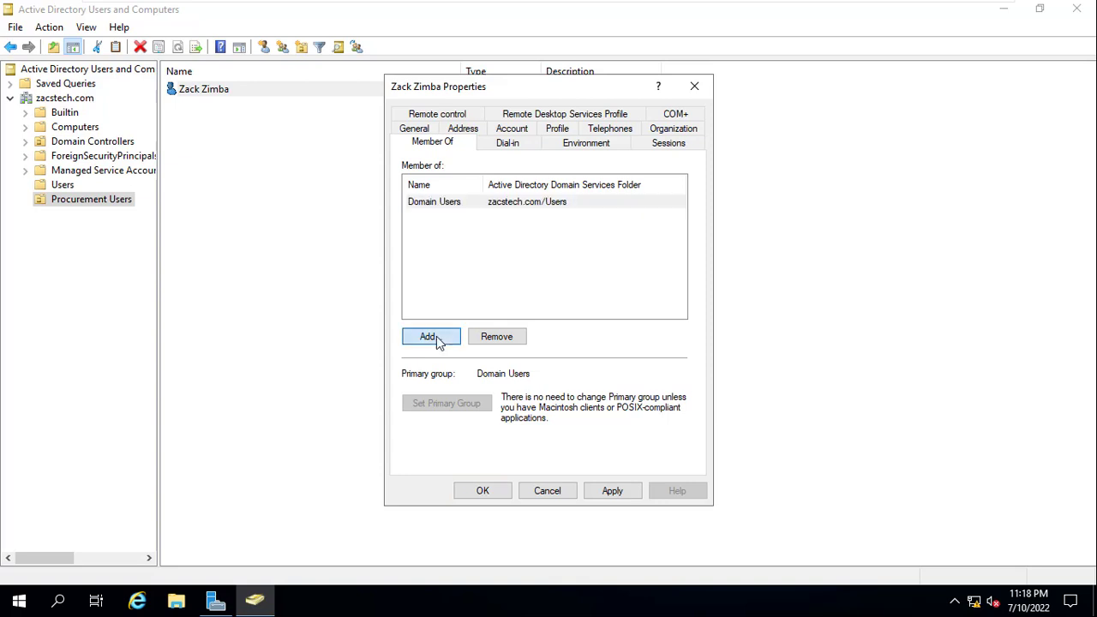
pyautogui.click(430, 336)
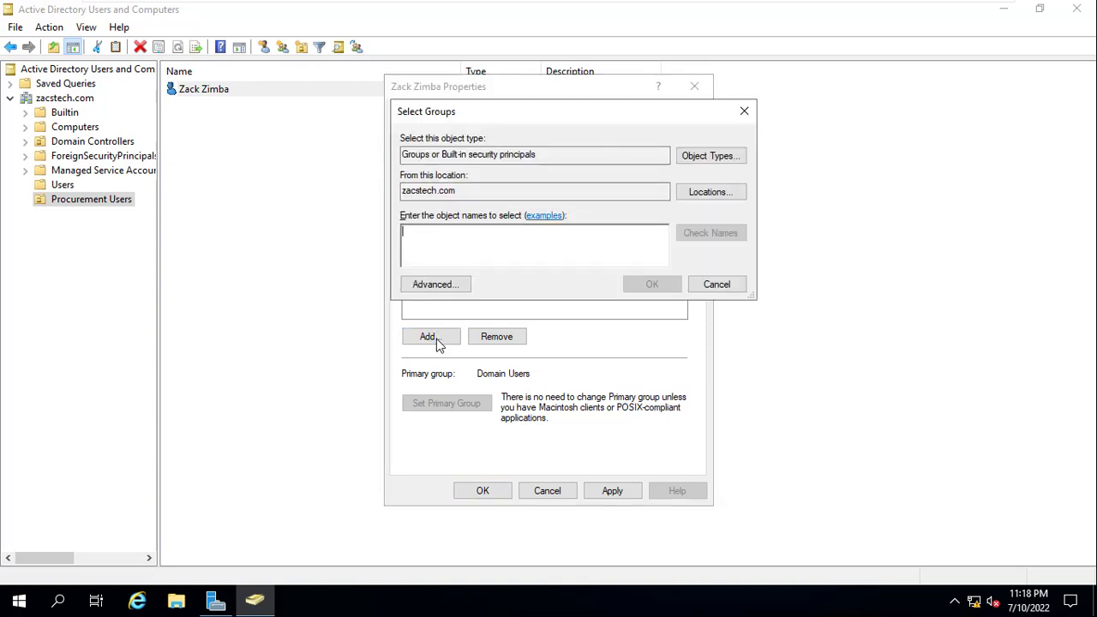
pyautogui.click(710, 232)
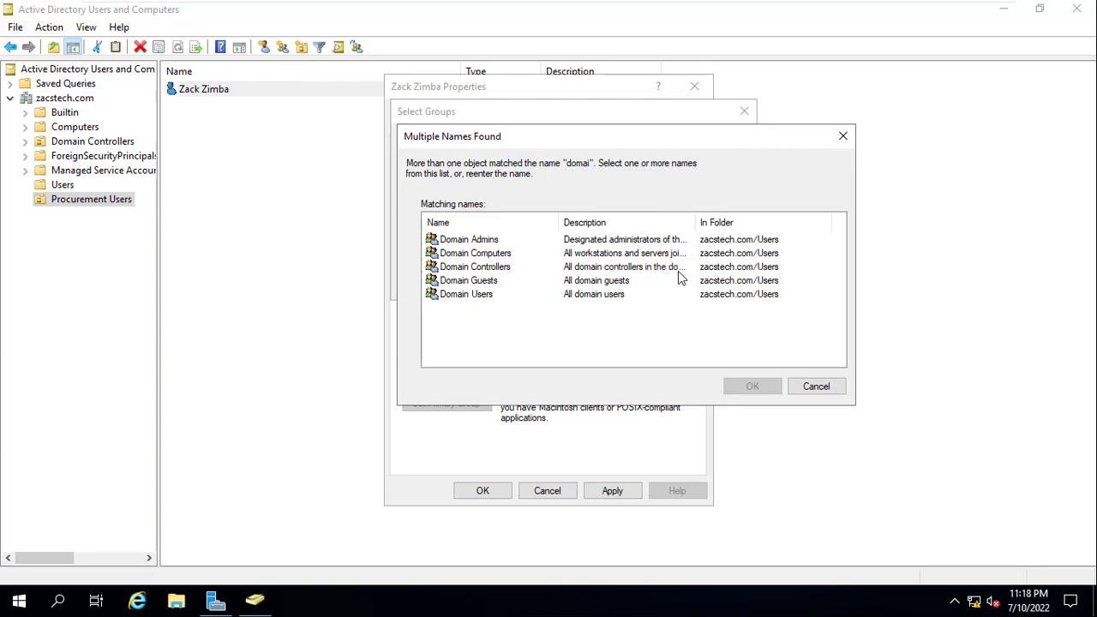
pyautogui.click(466, 239)
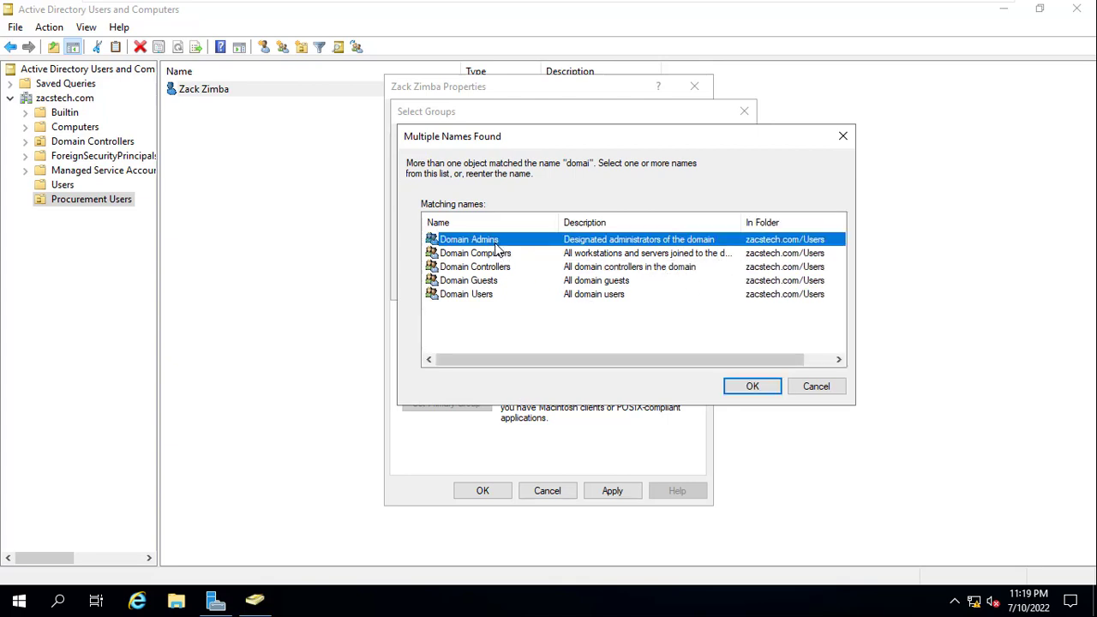
pyautogui.click(752, 386)
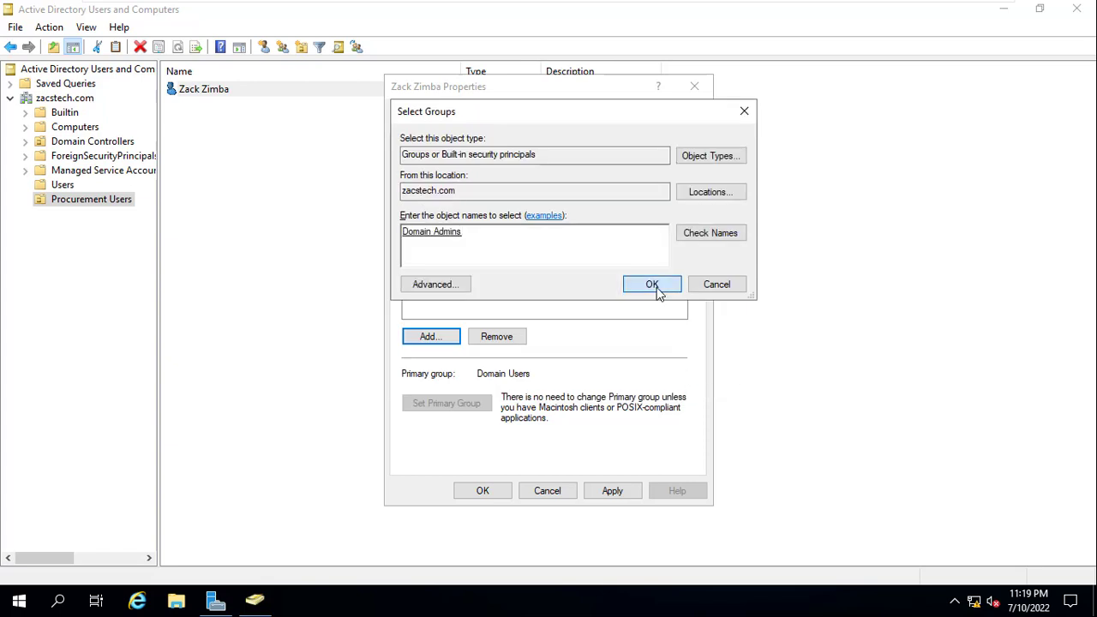
pyautogui.click(651, 284)
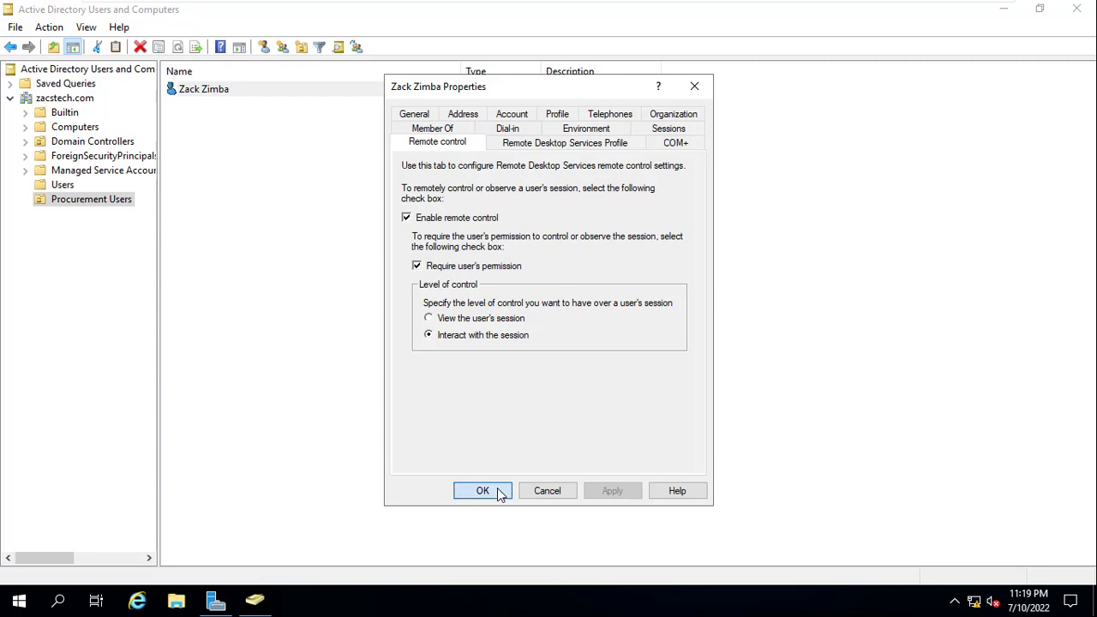
pyautogui.click(482, 491)
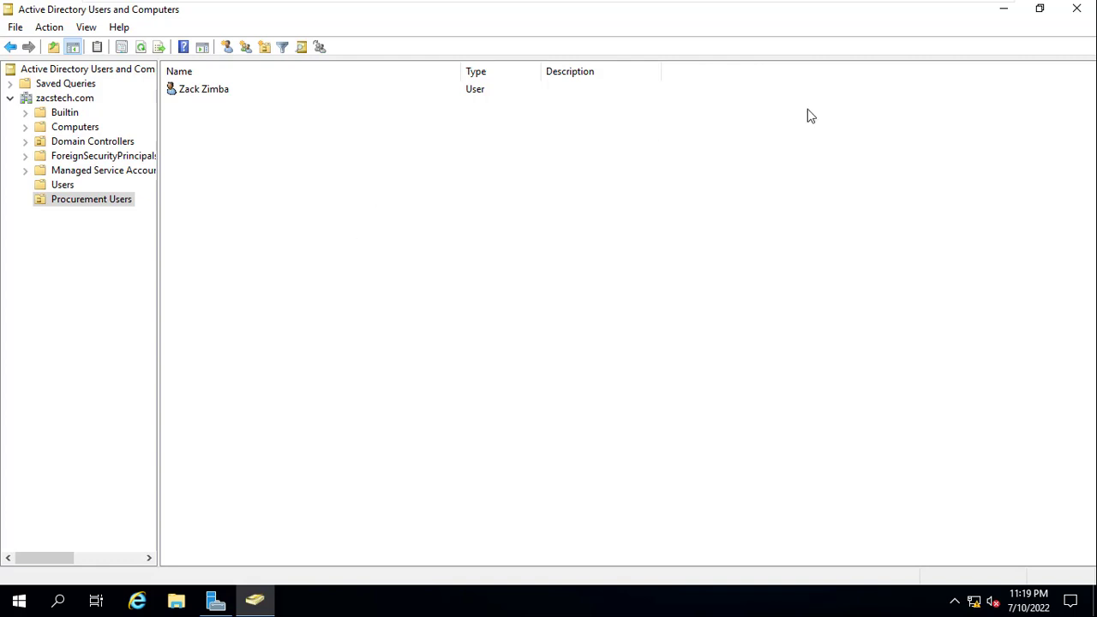
pyautogui.moveTo(1077, 11)
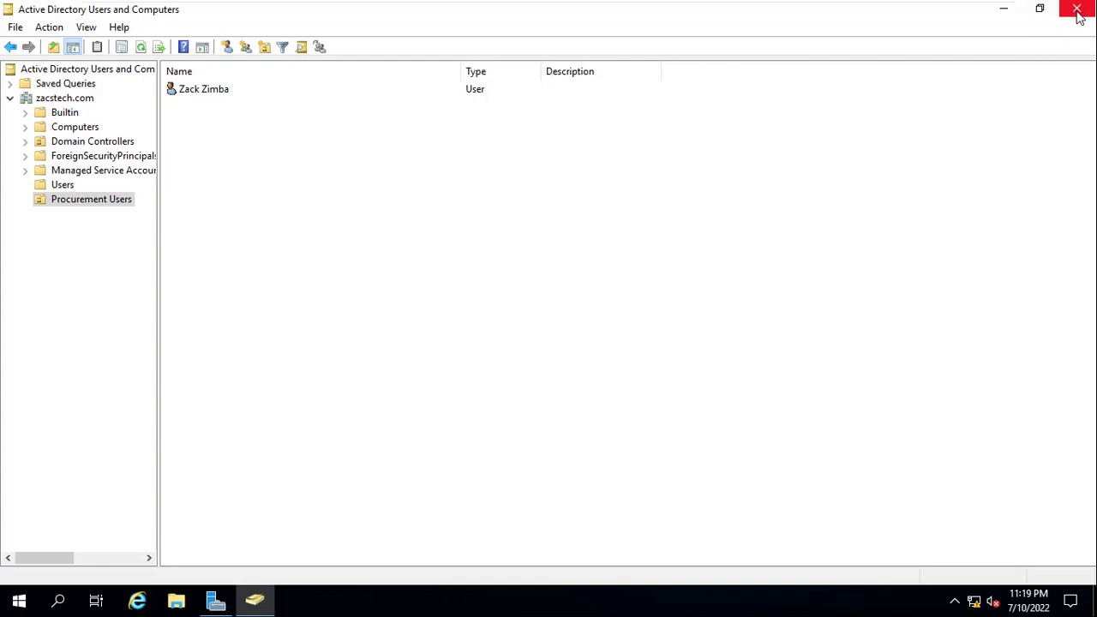
# Close Active Directory Users and Computers and open Server Manager's Tools menu.
pyautogui.click(1074, 10)
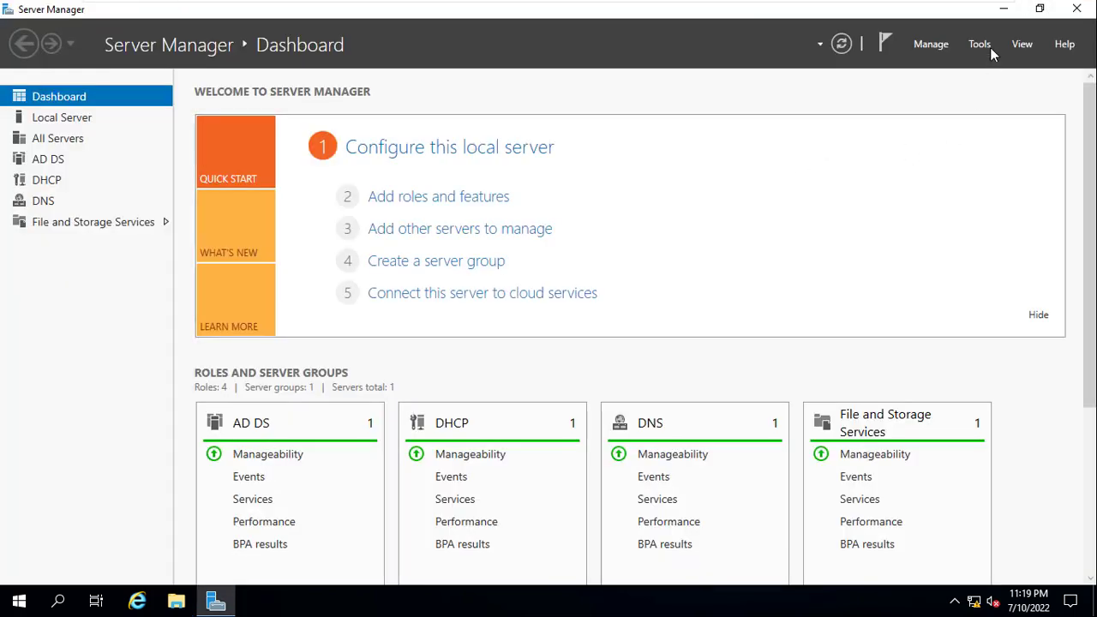
pyautogui.click(985, 43)
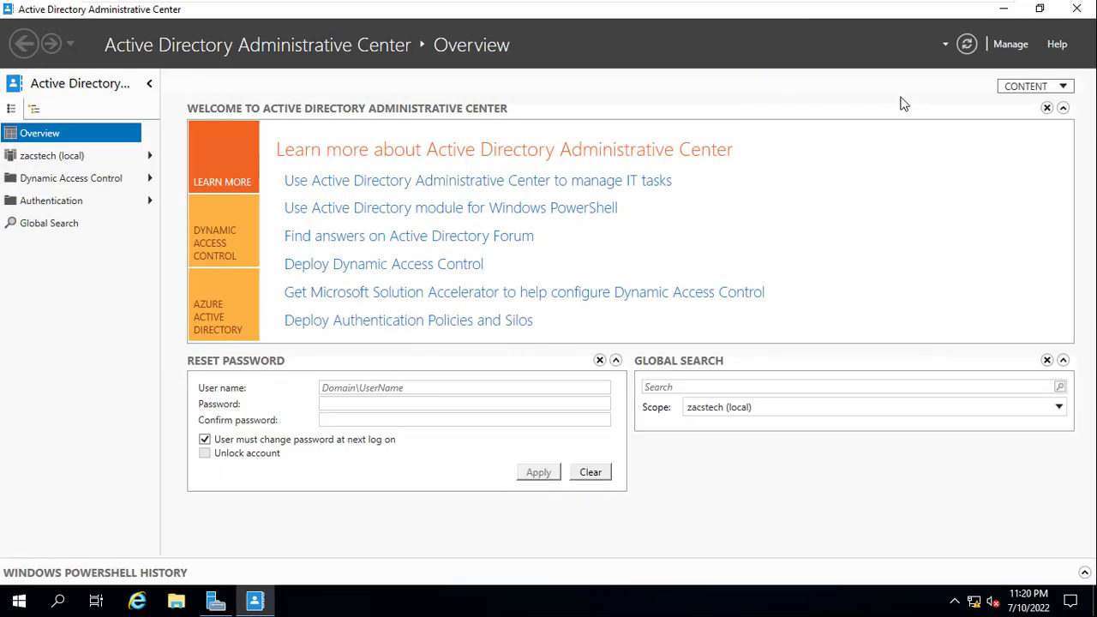
pyautogui.moveTo(133, 257)
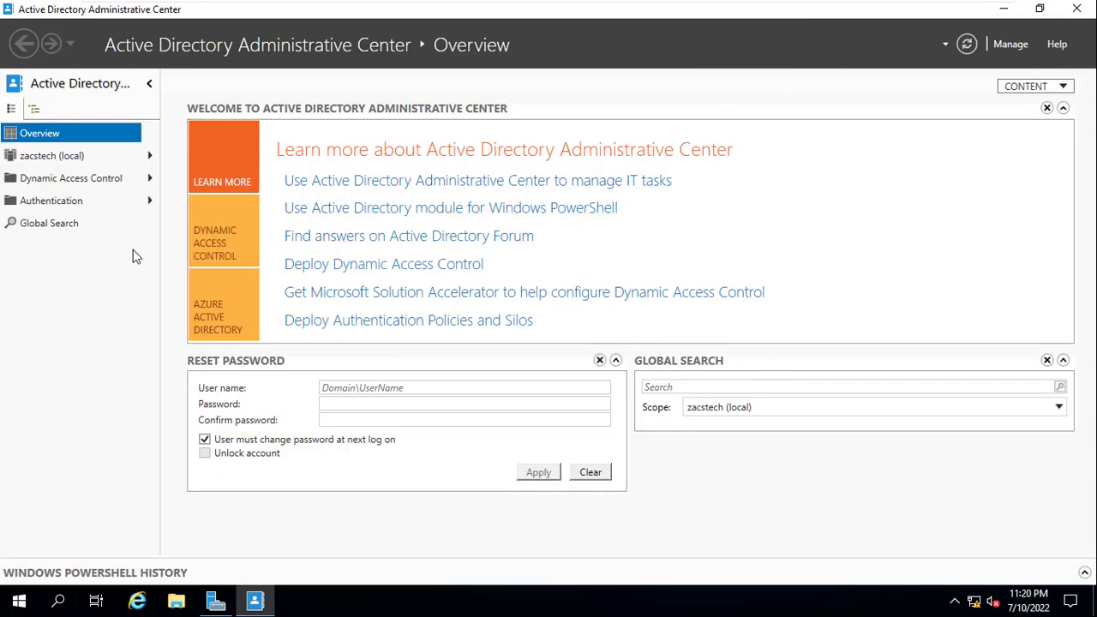
pyautogui.moveTo(139, 161)
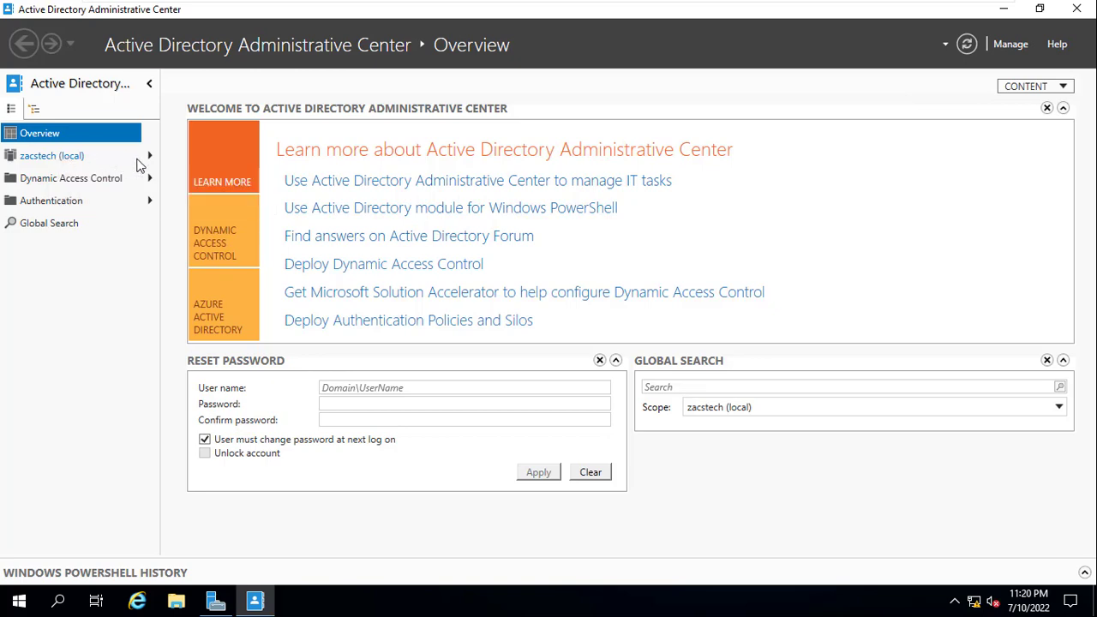
# Navigate zacstech (local) in Administrative Center and open the Procurement Users OU.
pyautogui.click(52, 155)
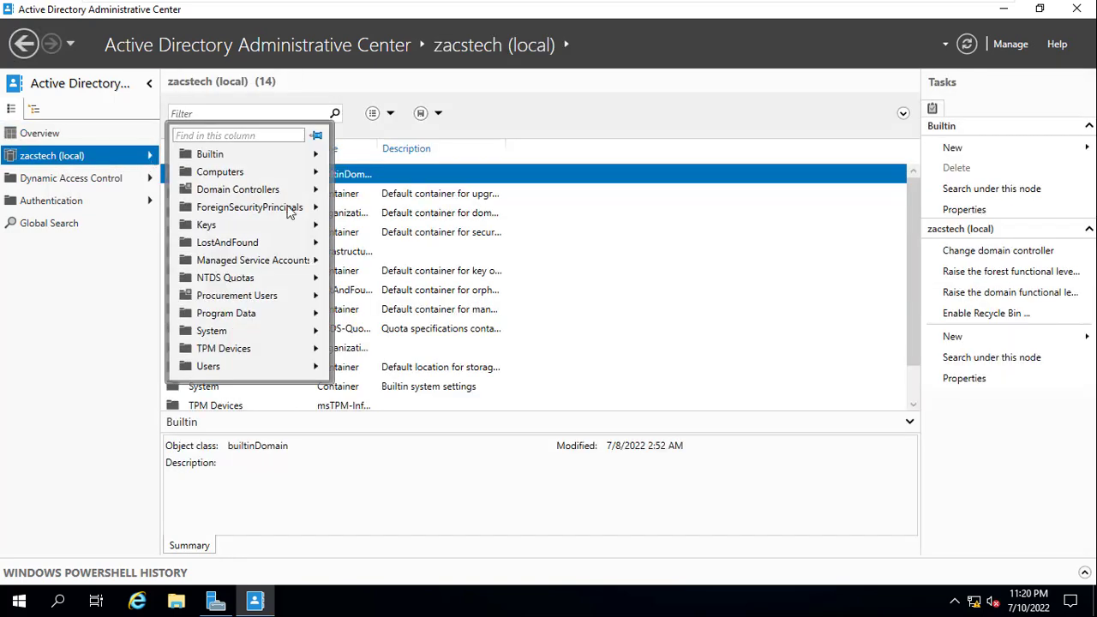
pyautogui.click(557, 112)
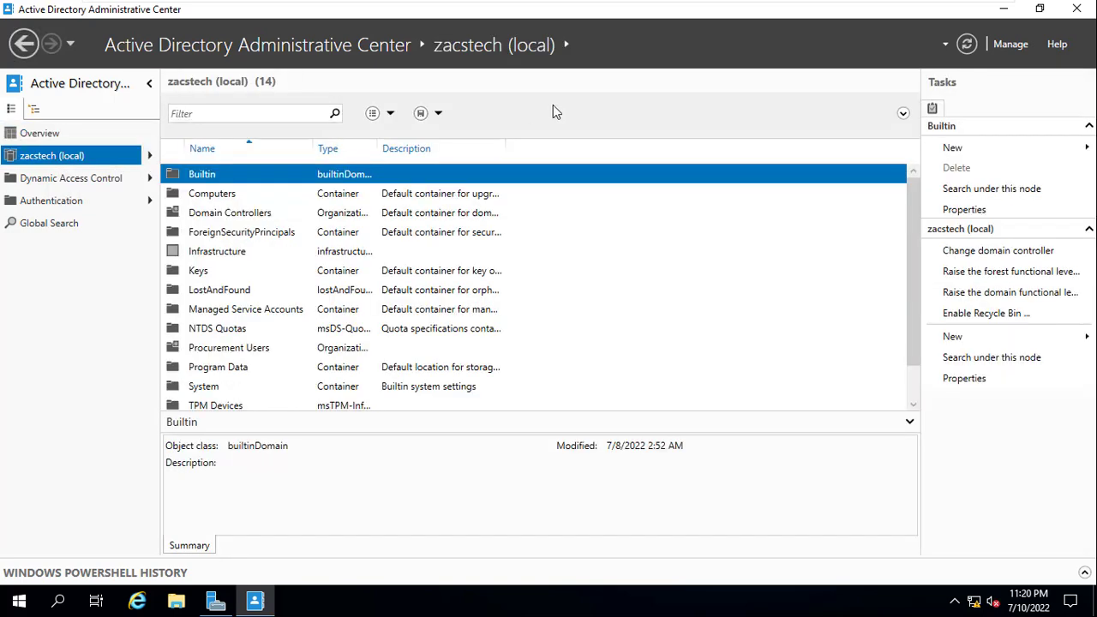
pyautogui.moveTo(907, 226)
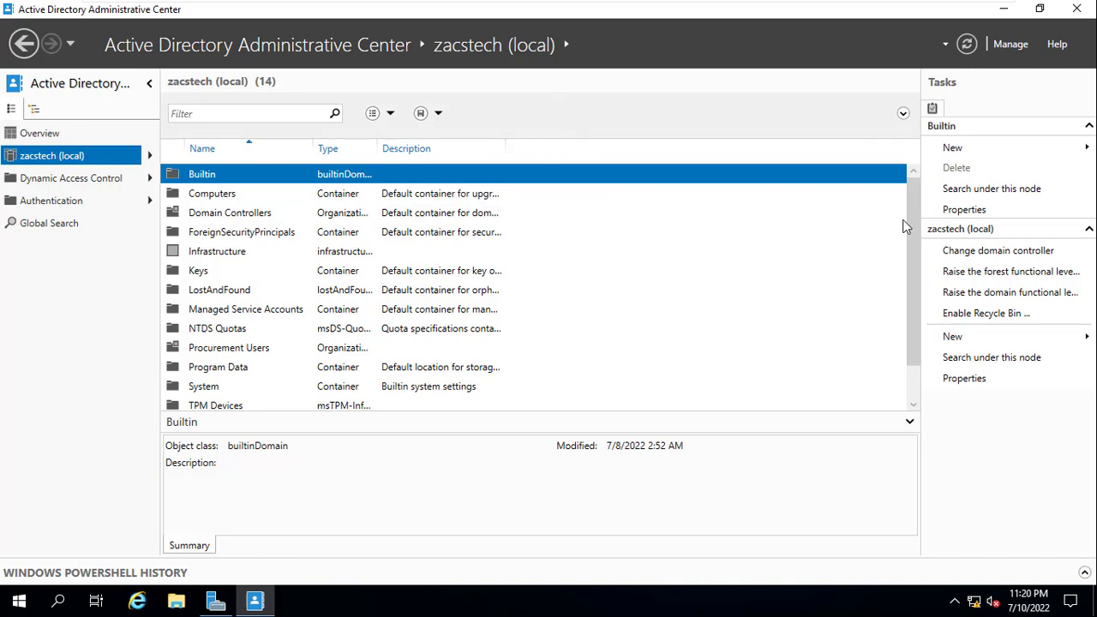
pyautogui.scroll(-3)
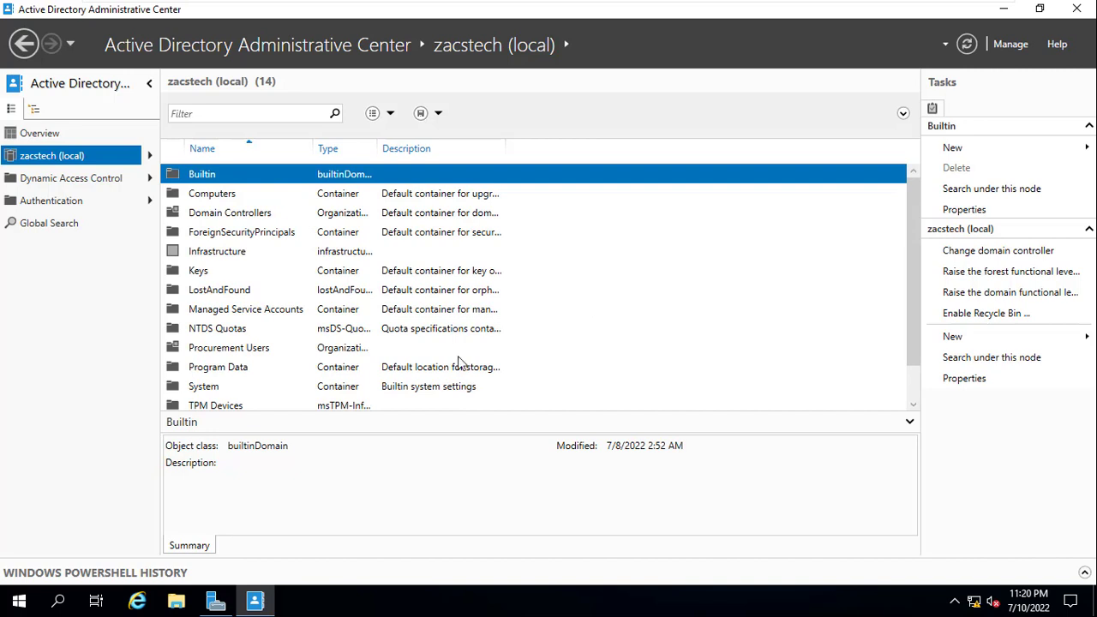
pyautogui.click(229, 347)
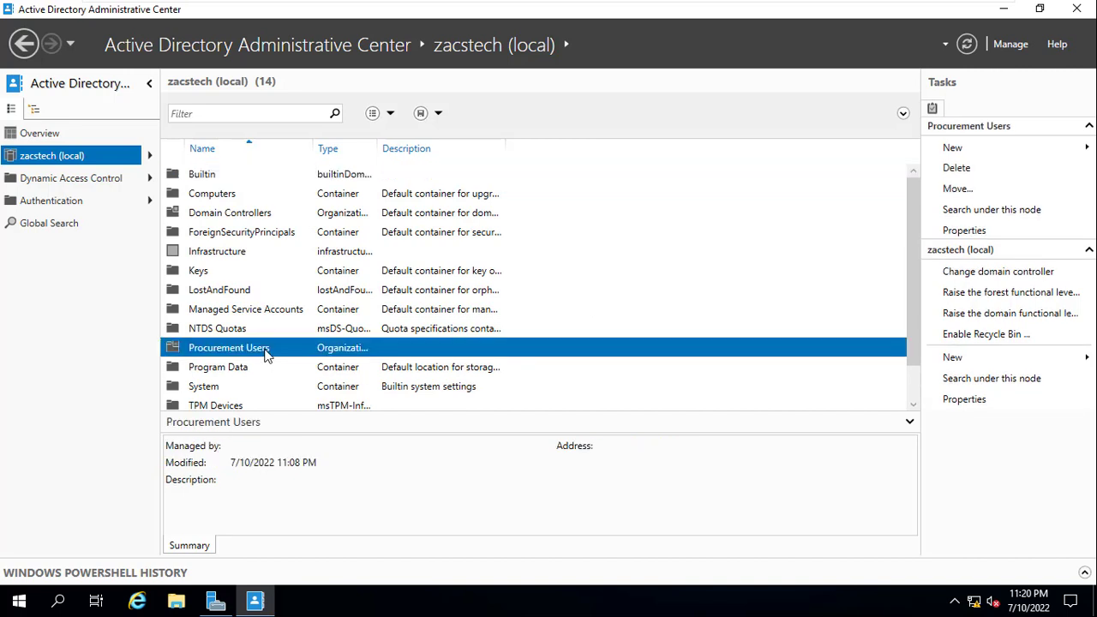
pyautogui.doubleClick(229, 348)
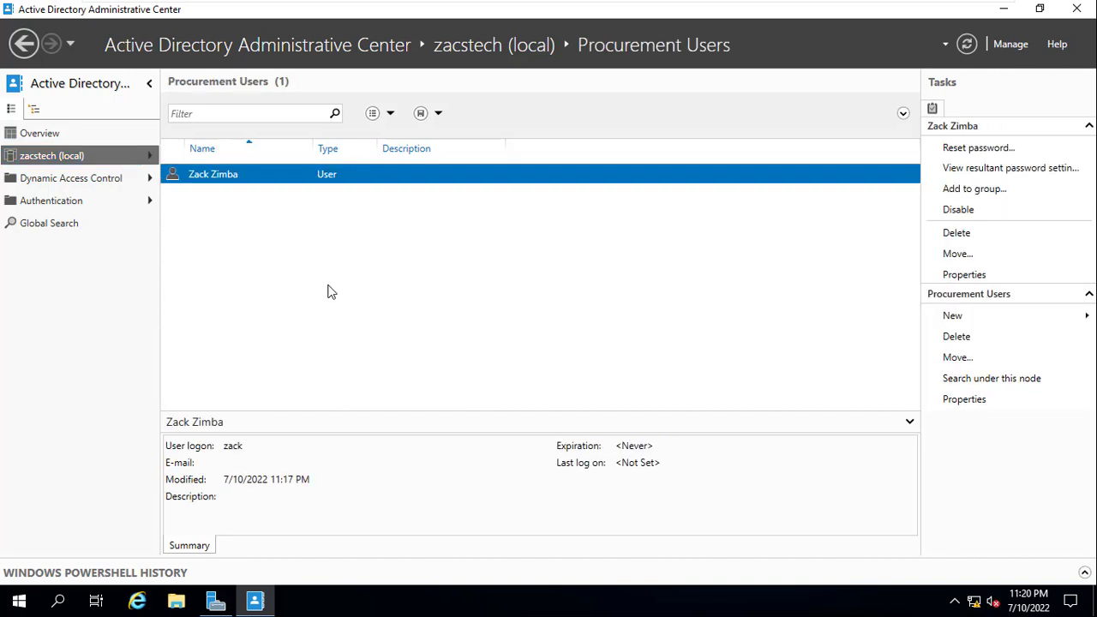
pyautogui.moveTo(289, 273)
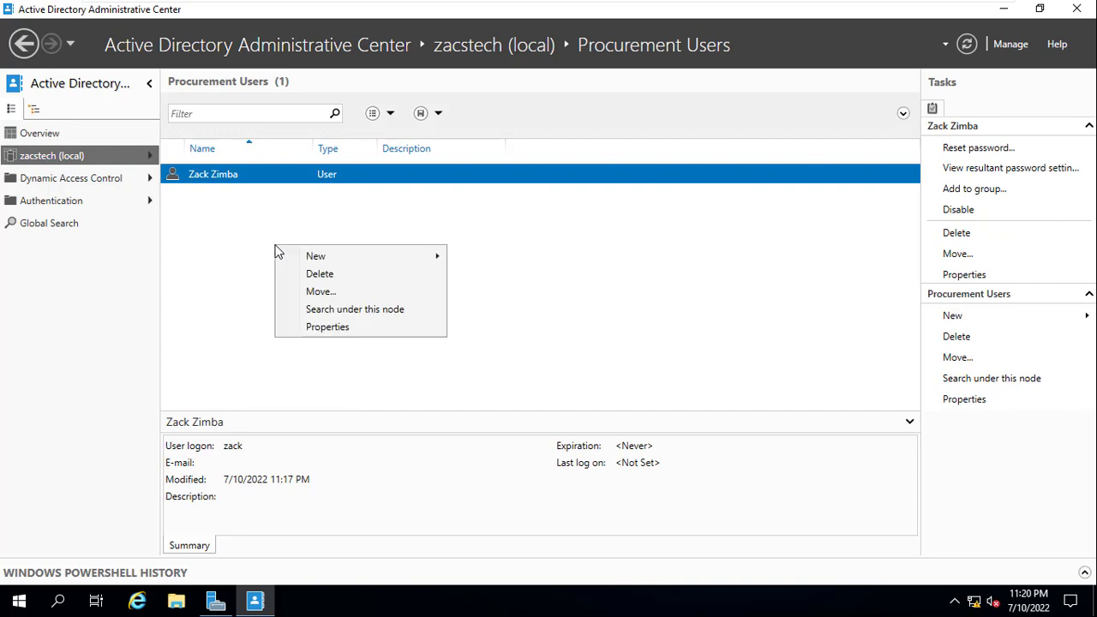
pyautogui.moveTo(314, 257)
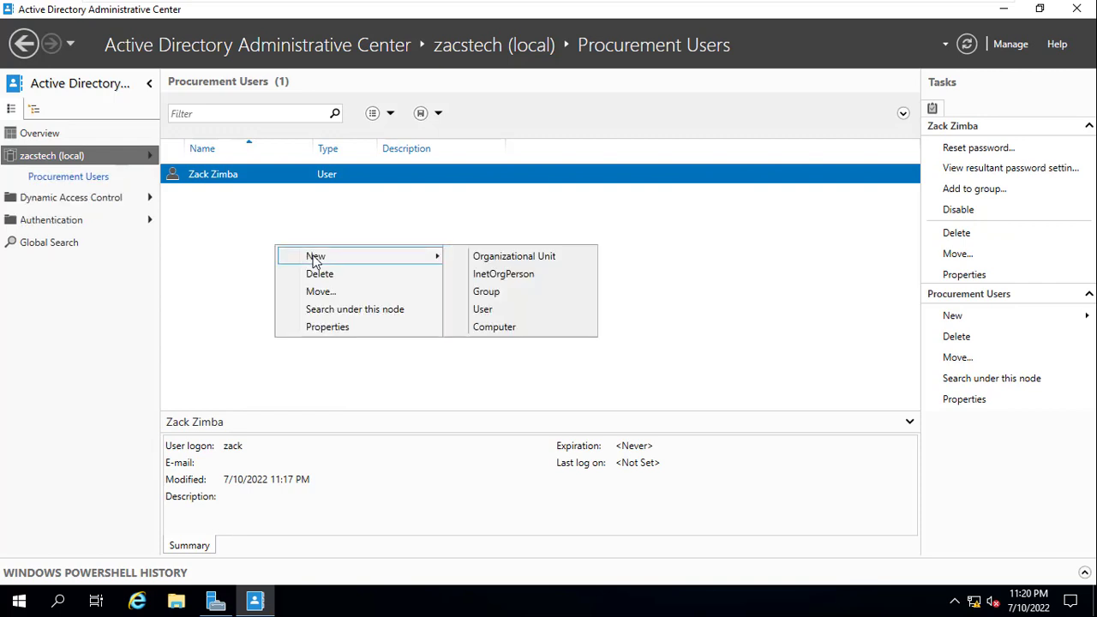
pyautogui.moveTo(483, 310)
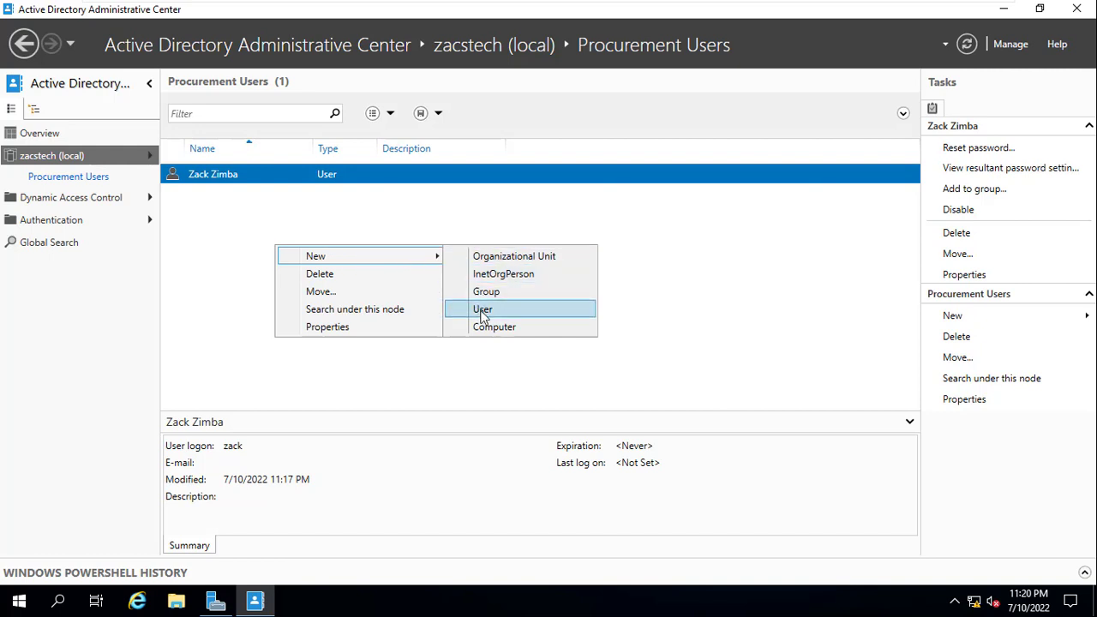
# Open a blank Create User form for Procurement Users and scroll through its sections.
pyautogui.click(482, 308)
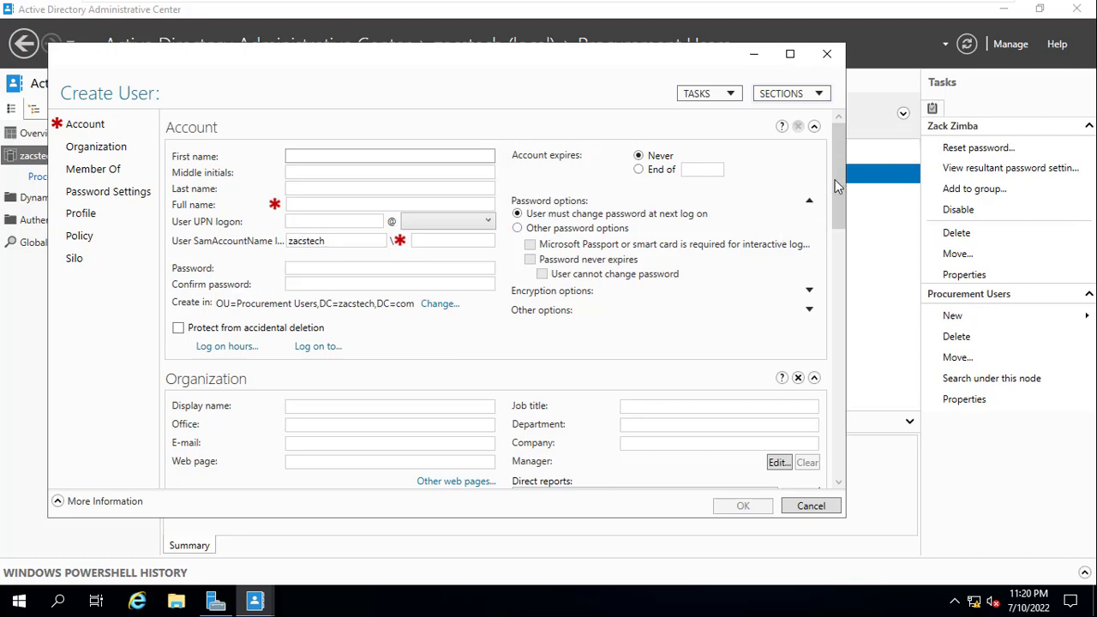
pyautogui.scroll(-3)
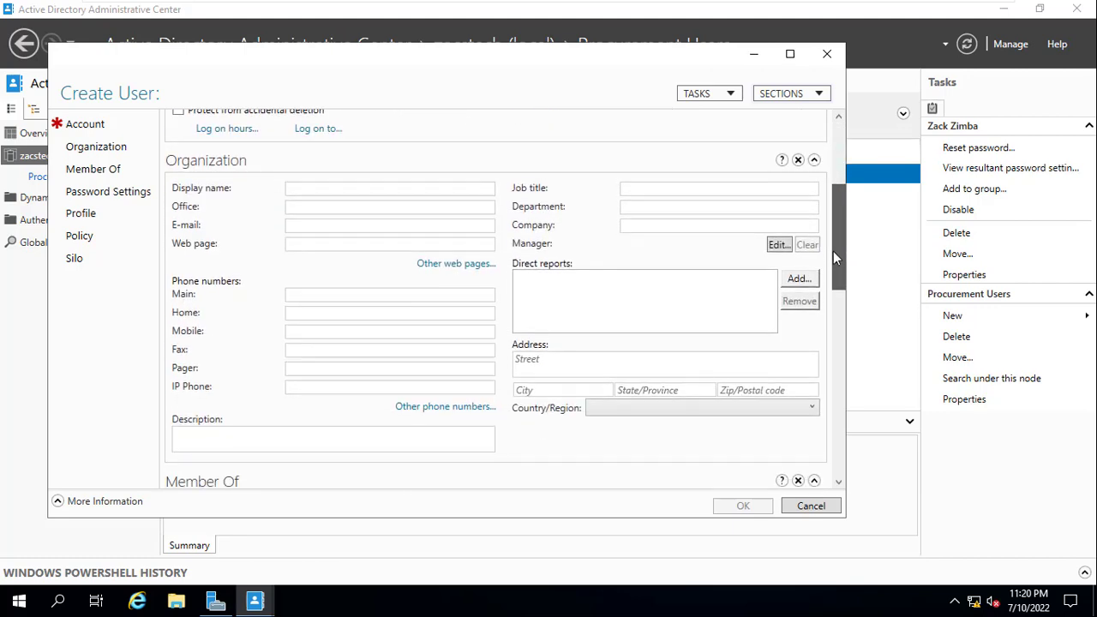
pyautogui.scroll(-3)
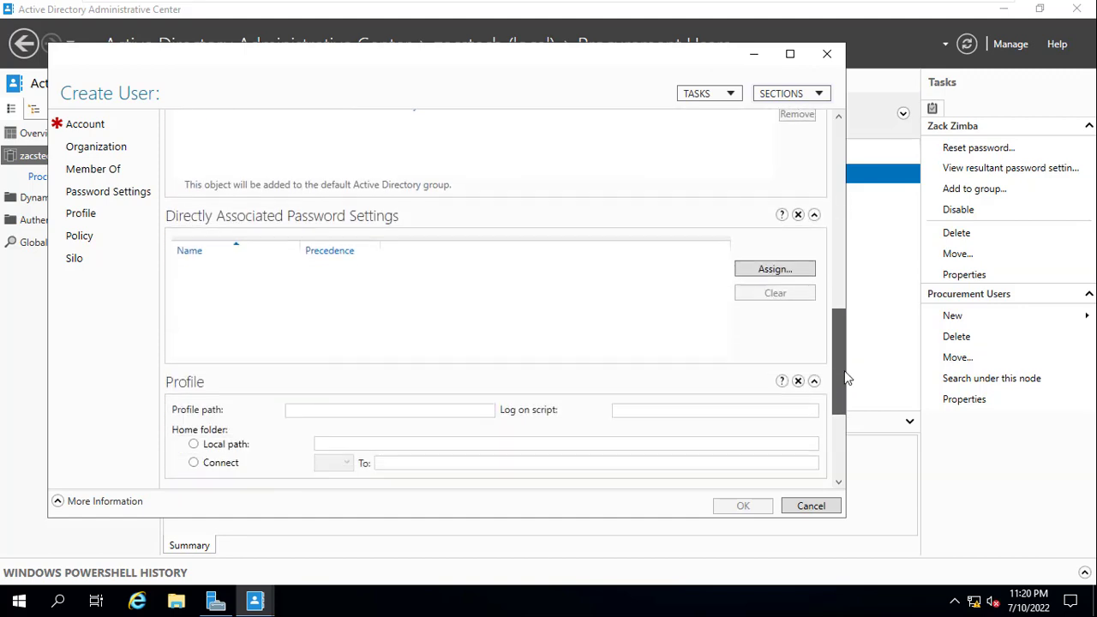
pyautogui.scroll(-3)
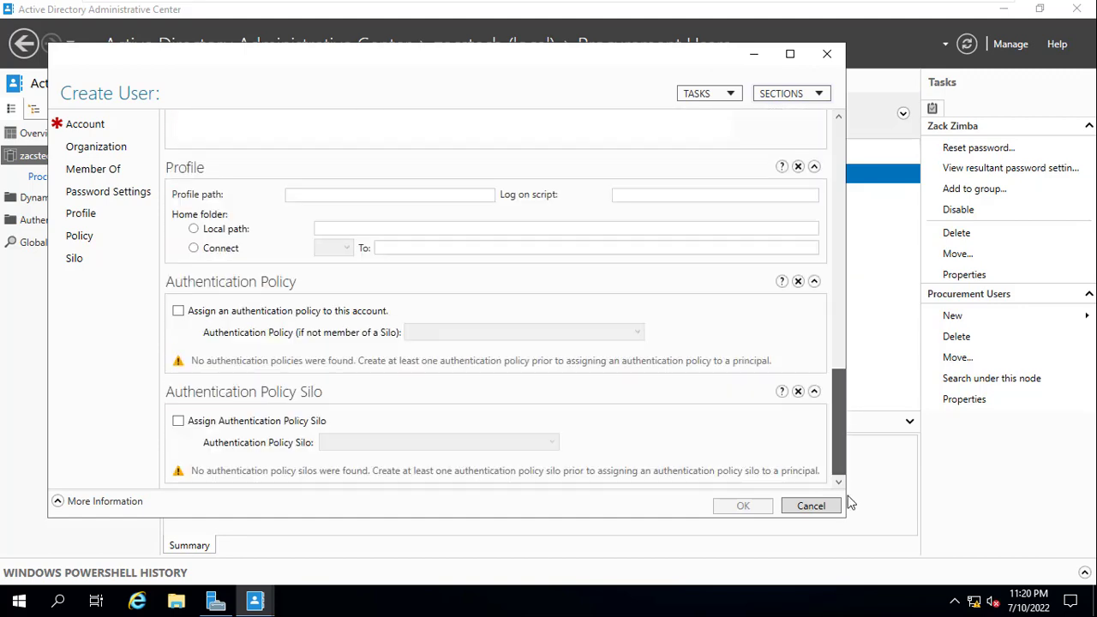